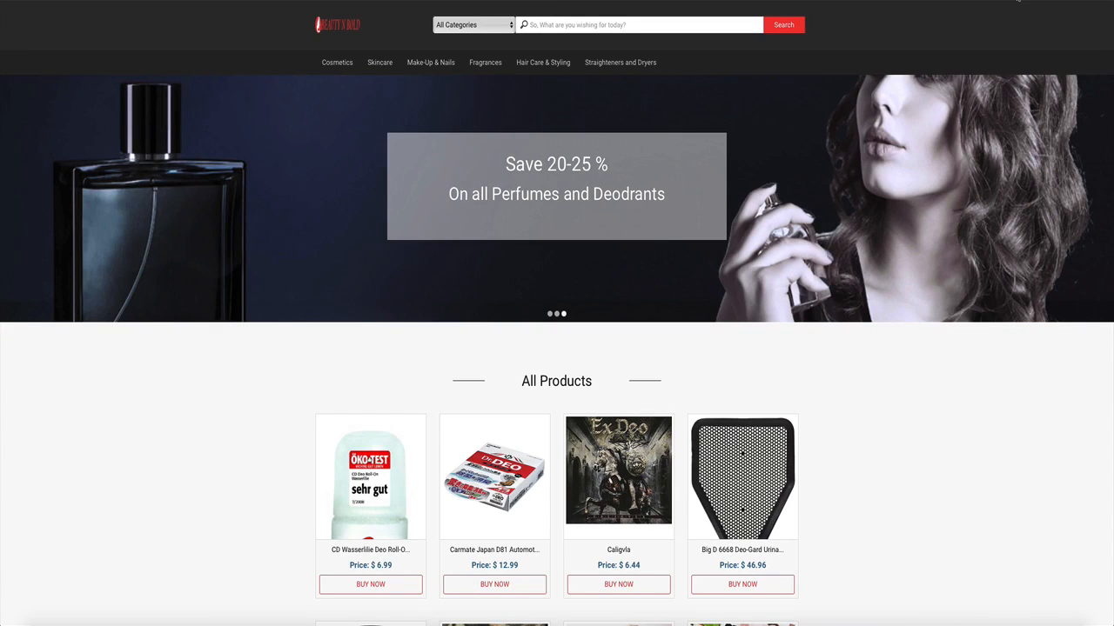
- Scroll through the beauty storefront's product listing to browse the catalogue
scroll(down, 3)
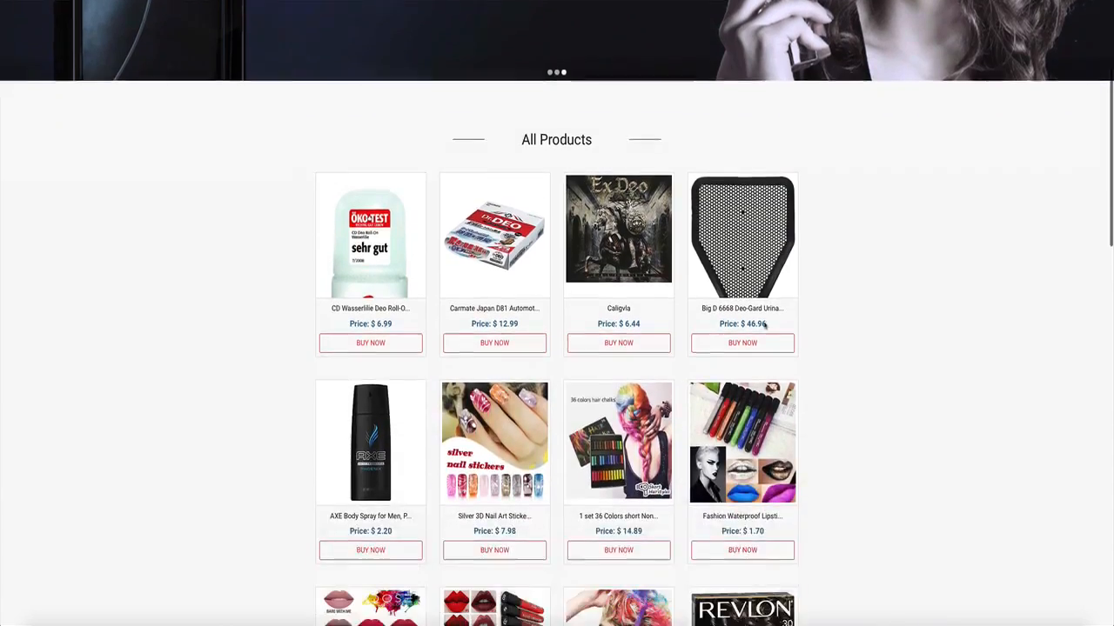
scroll(up, 3)
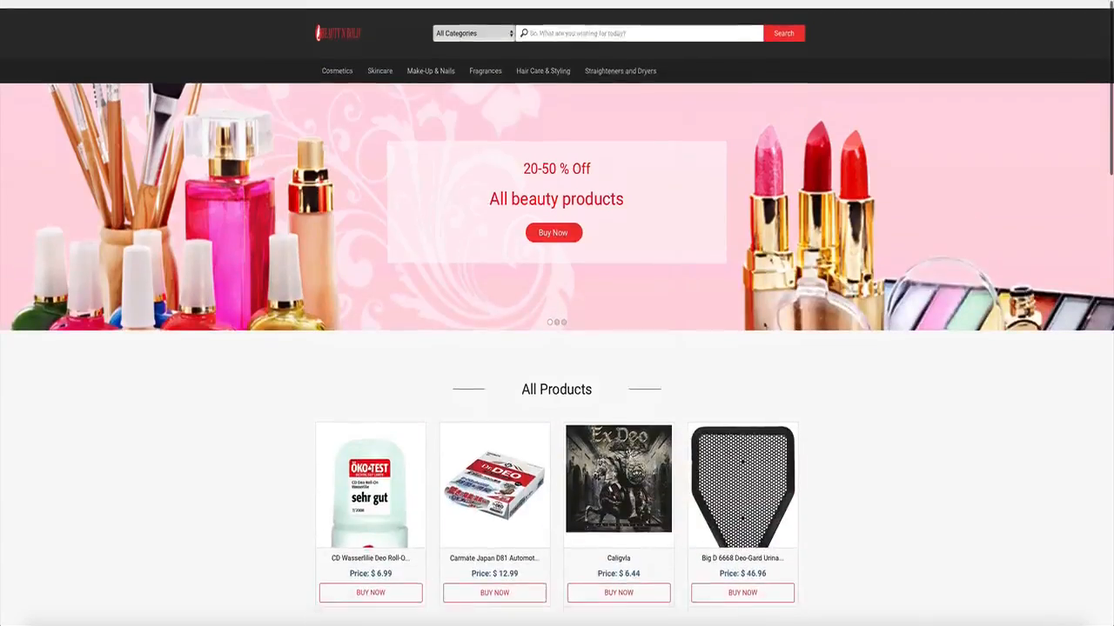
scroll(down, 3)
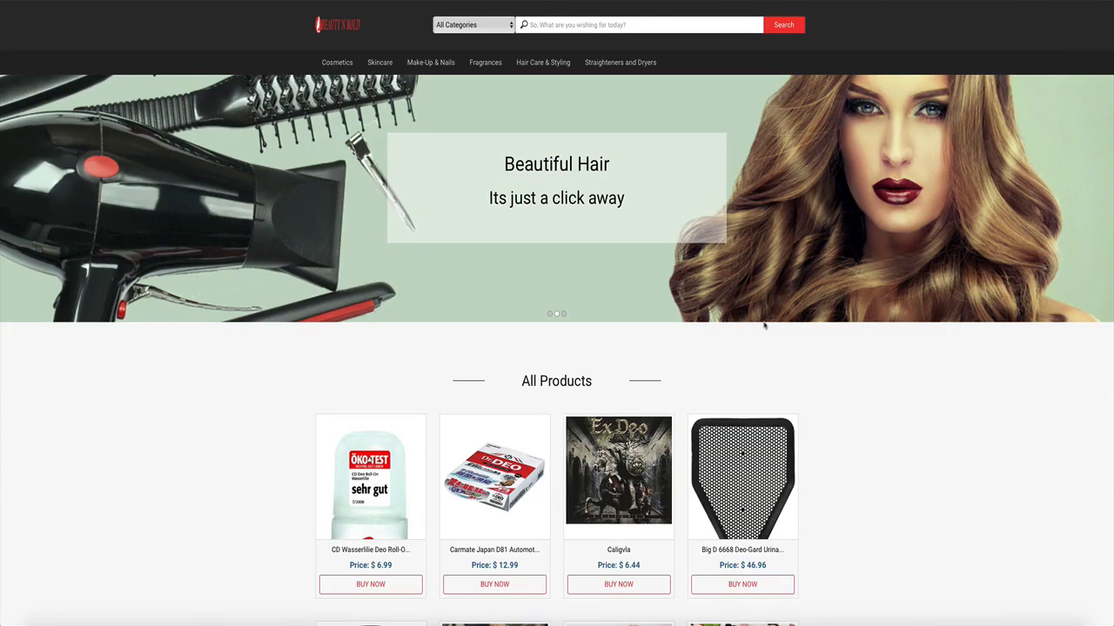
scroll(down, 3)
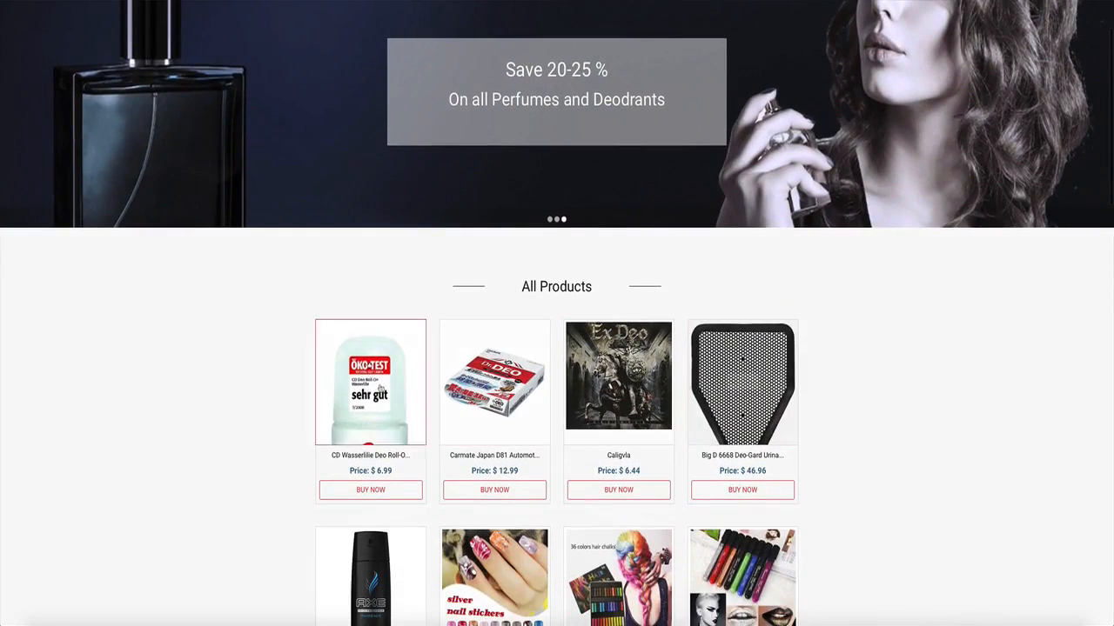
scroll(down, 3)
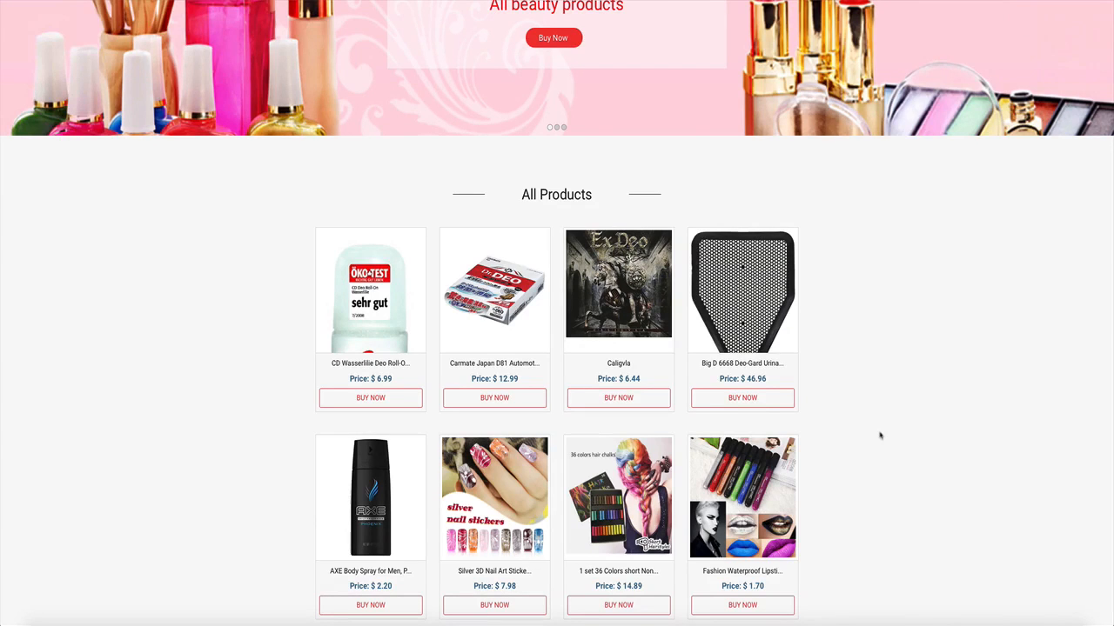
scroll(down, 3)
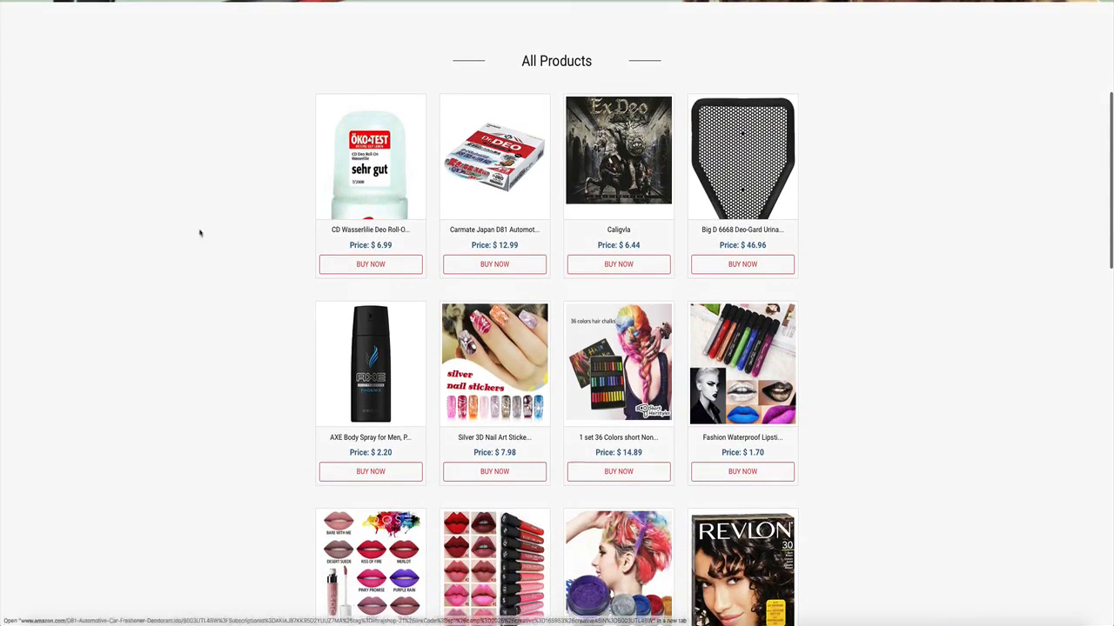
scroll(down, 3)
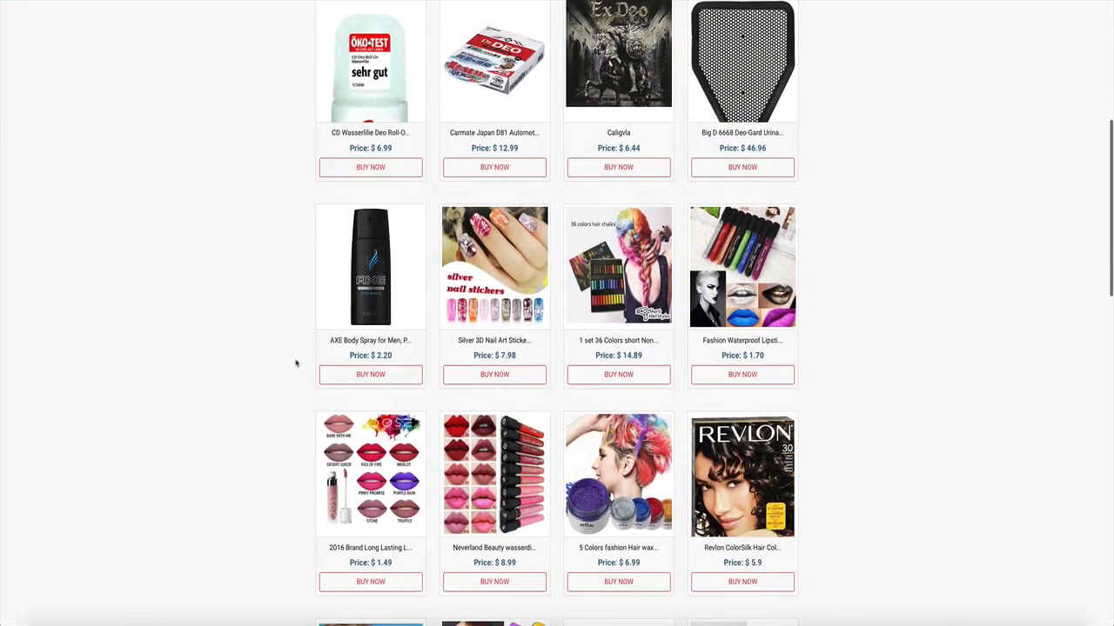
mouse_move(731, 394)
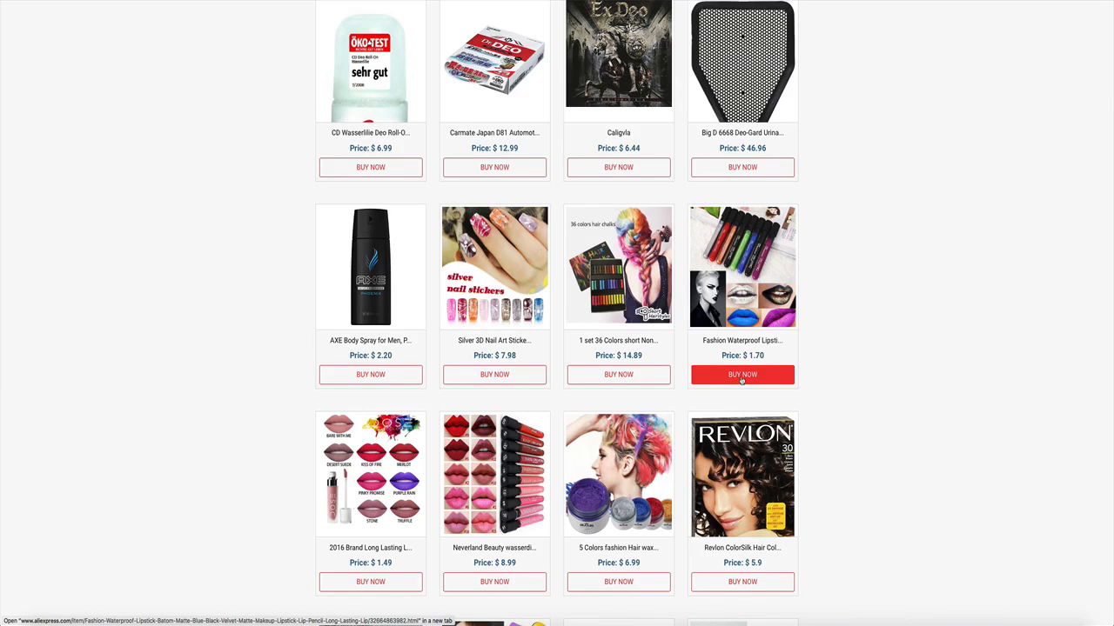
scroll(down, 3)
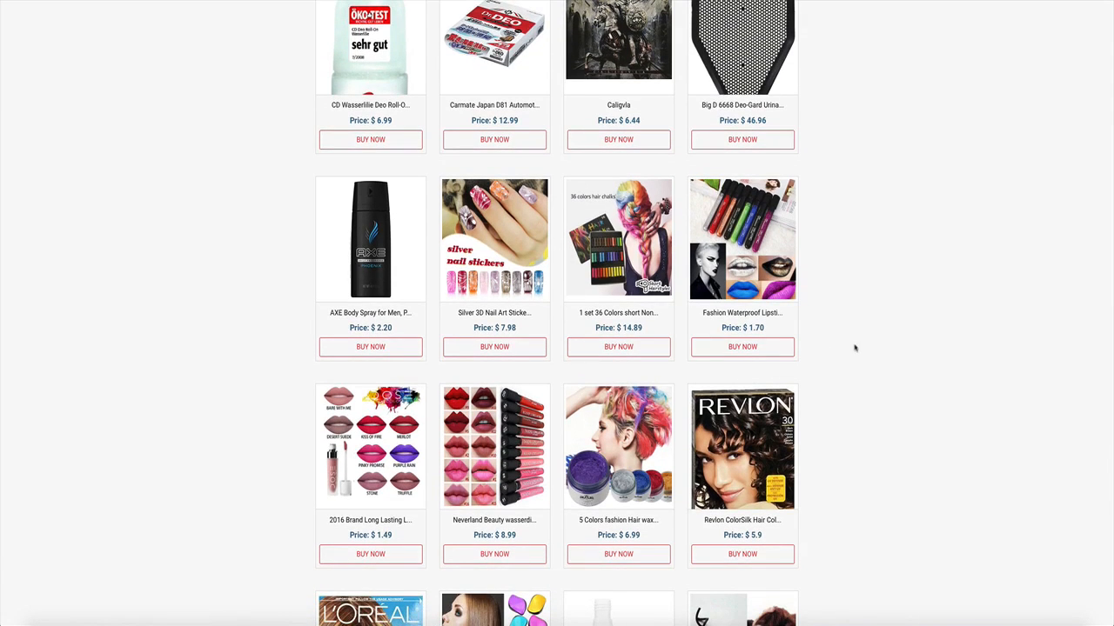
scroll(up, 3)
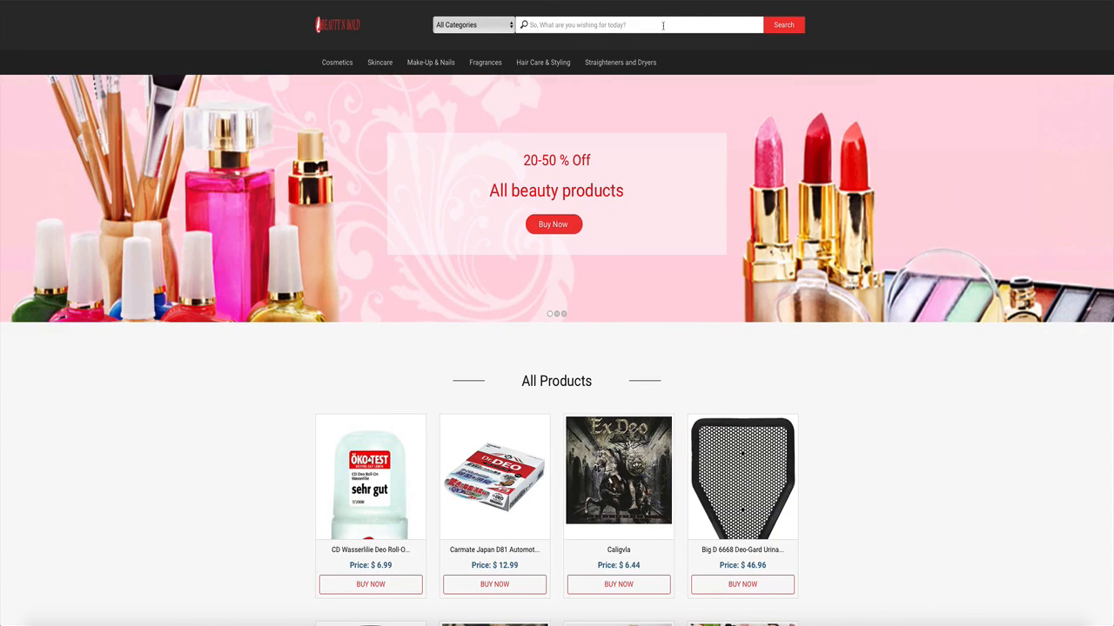
- Search the store and open the Kiss Products 100 Full Cover Nails, Active Oval product page
text(BONAMART ® World Pride Nail Tape Stripe Decoration Sticker Hologram, Set of 10)
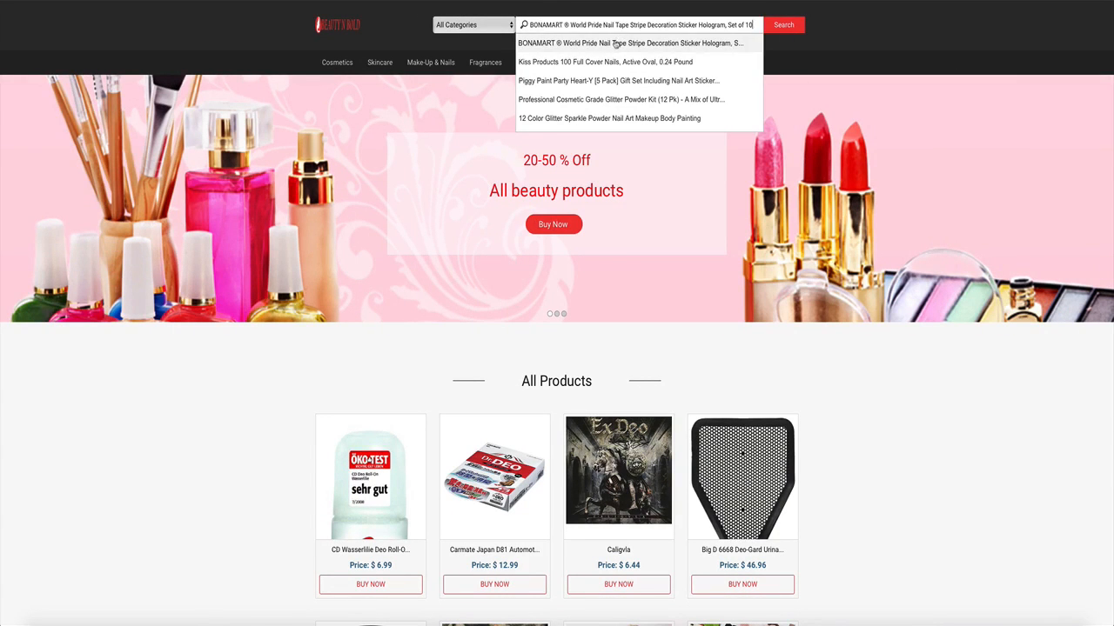
click(606, 63)
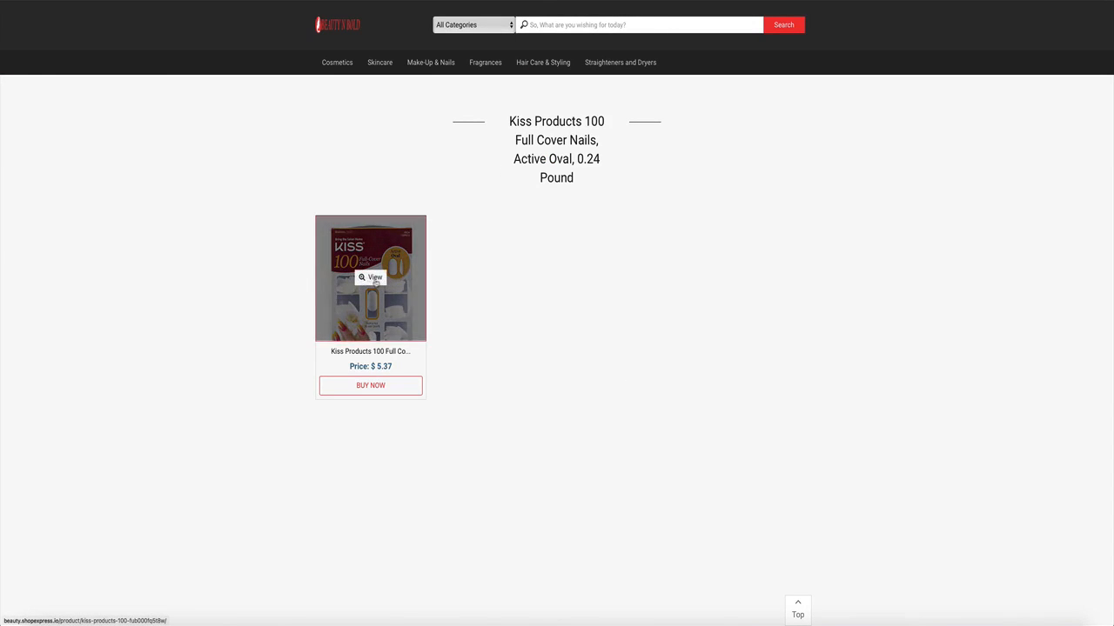
click(371, 278)
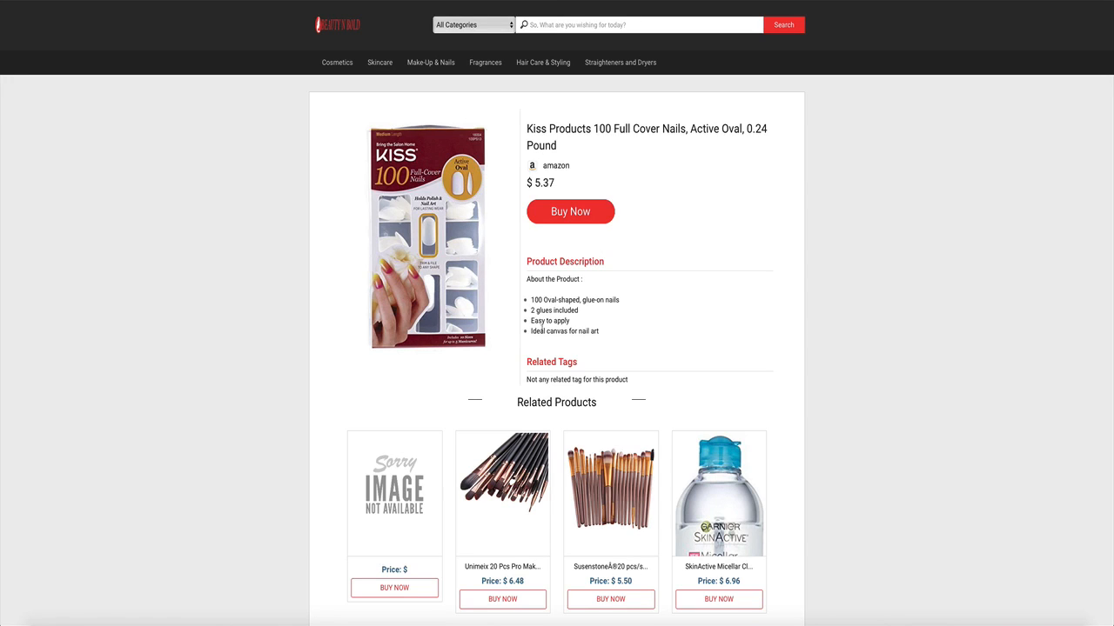
mouse_move(647, 235)
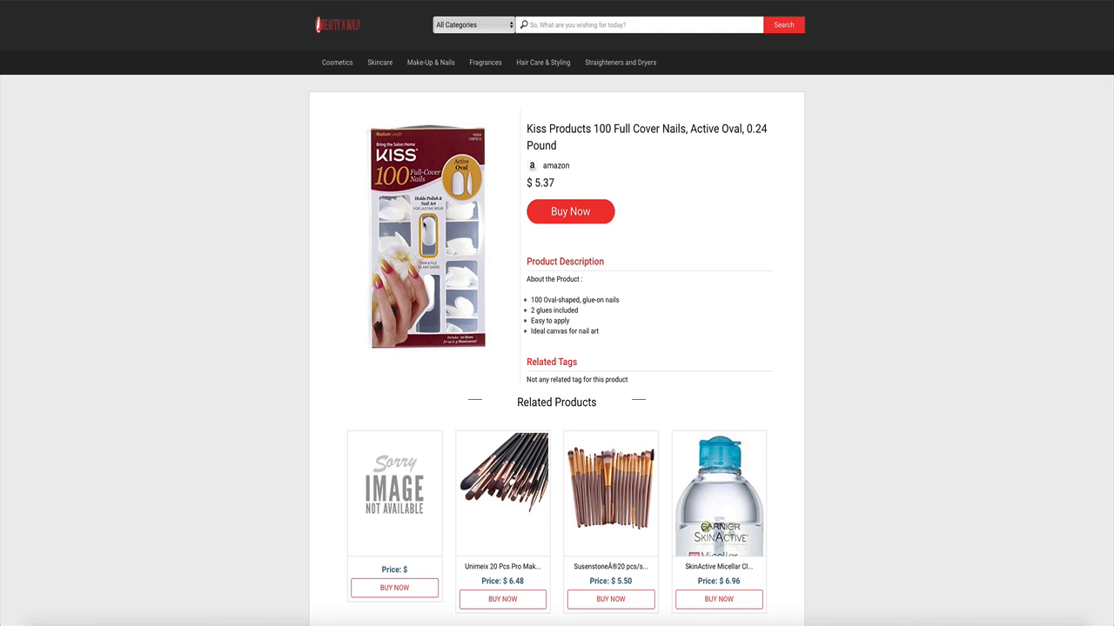
mouse_move(607, 334)
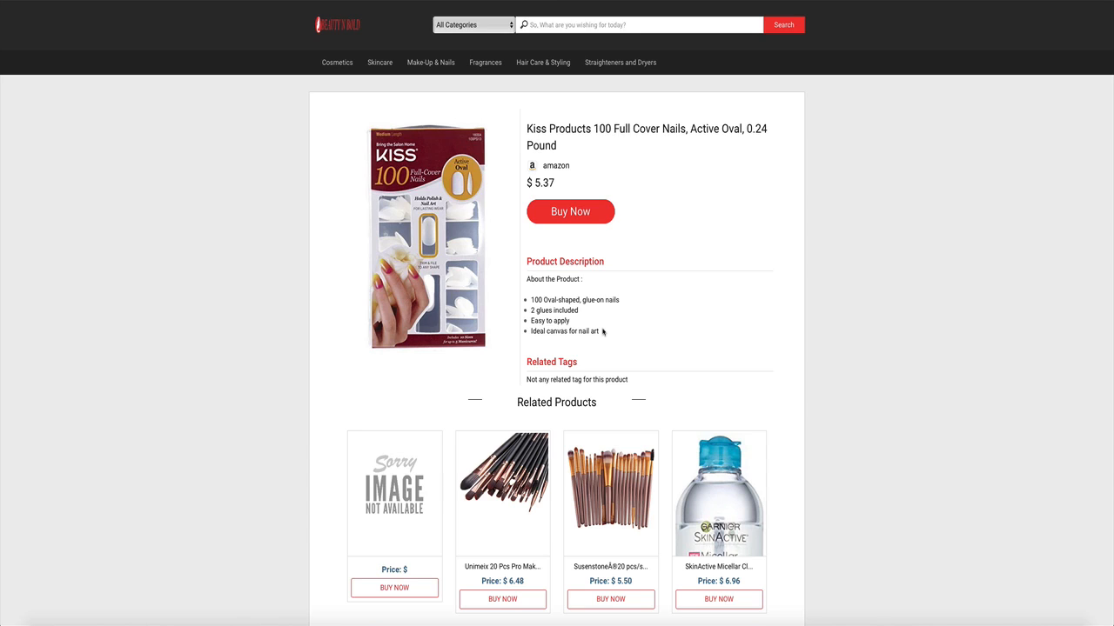
mouse_move(647, 313)
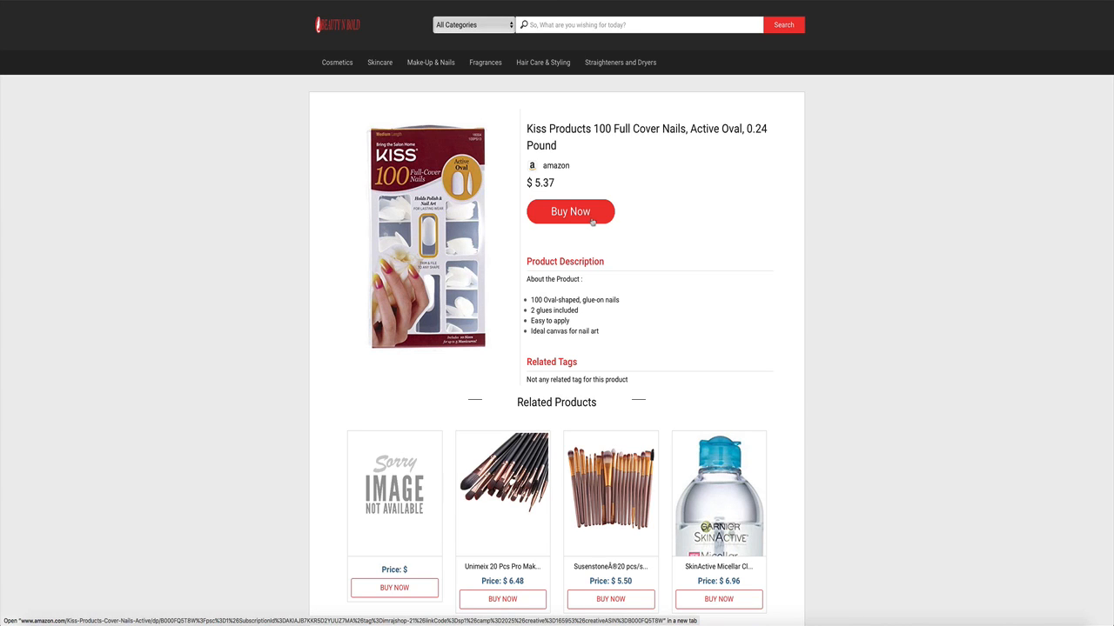
mouse_move(484, 62)
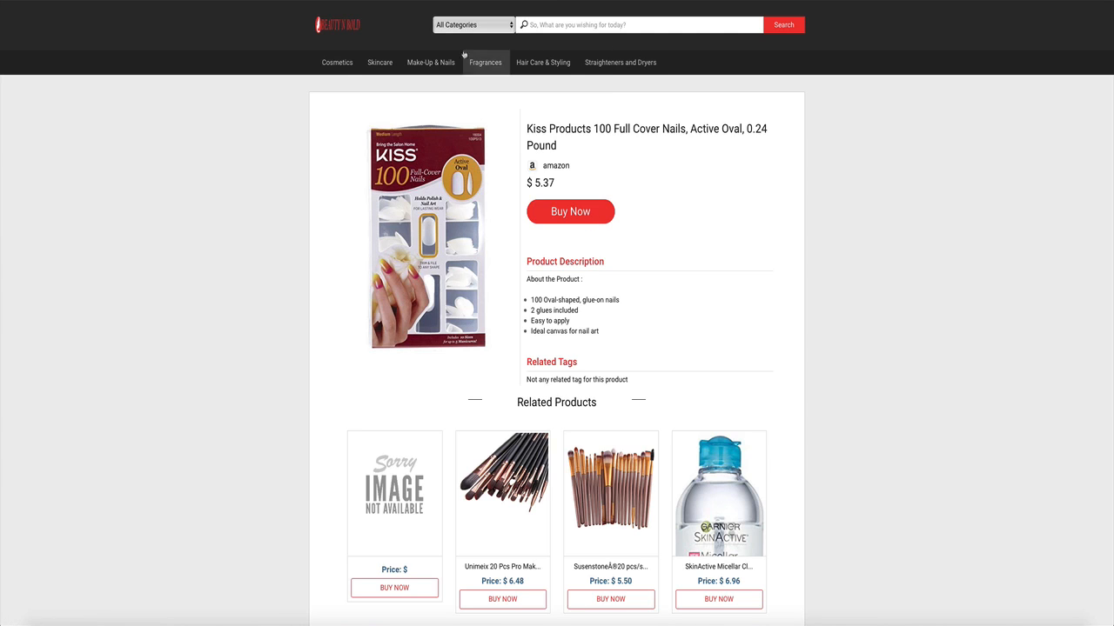
mouse_move(484, 66)
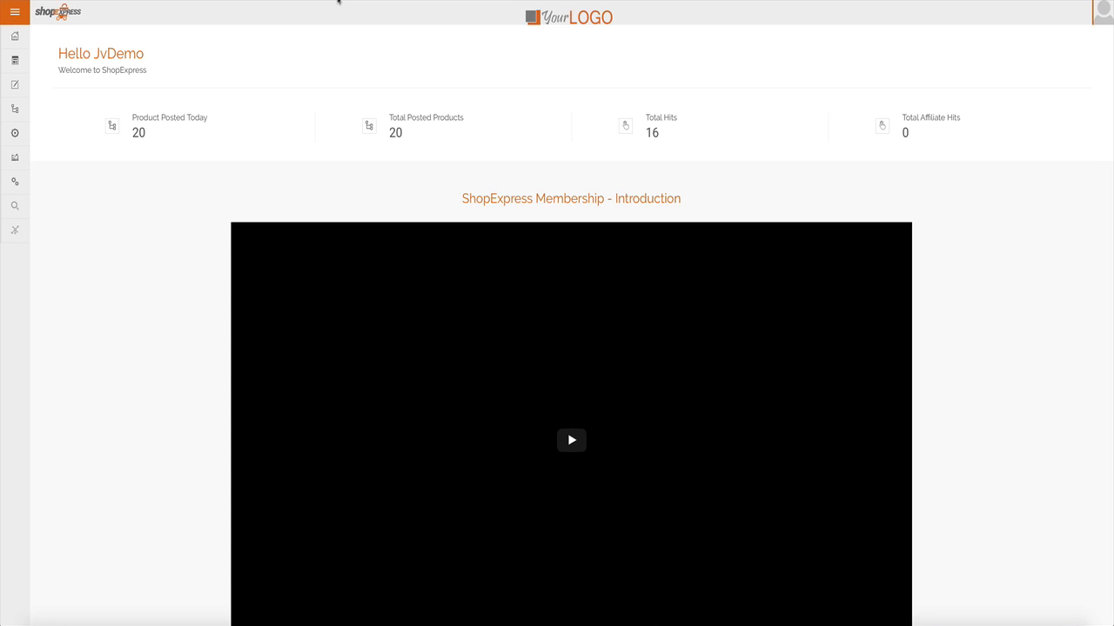
mouse_move(174, 104)
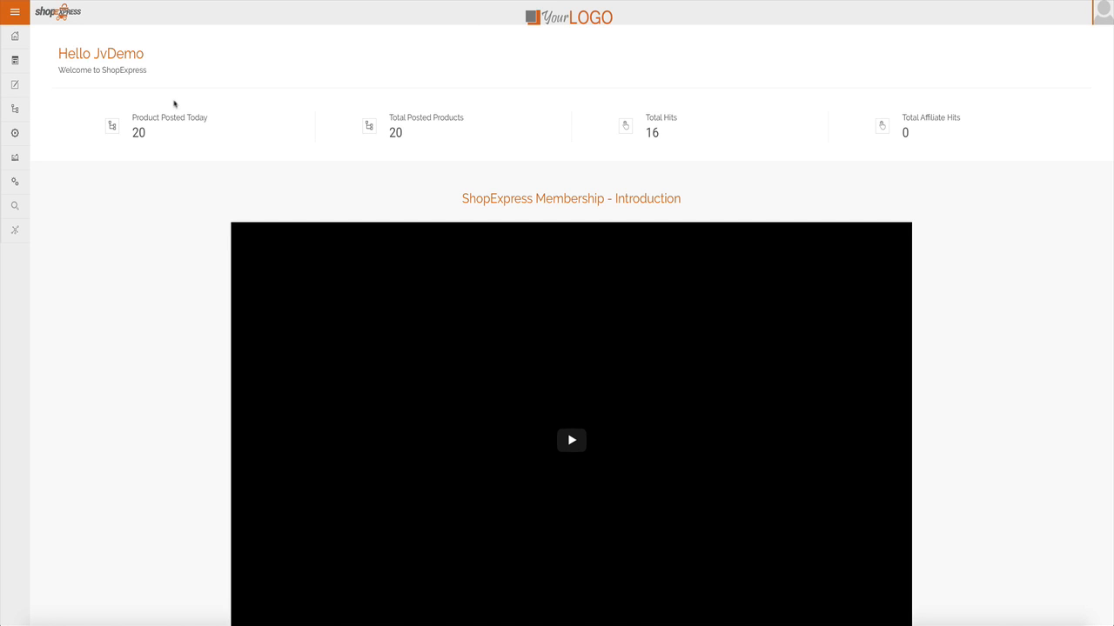
scroll(down, 3)
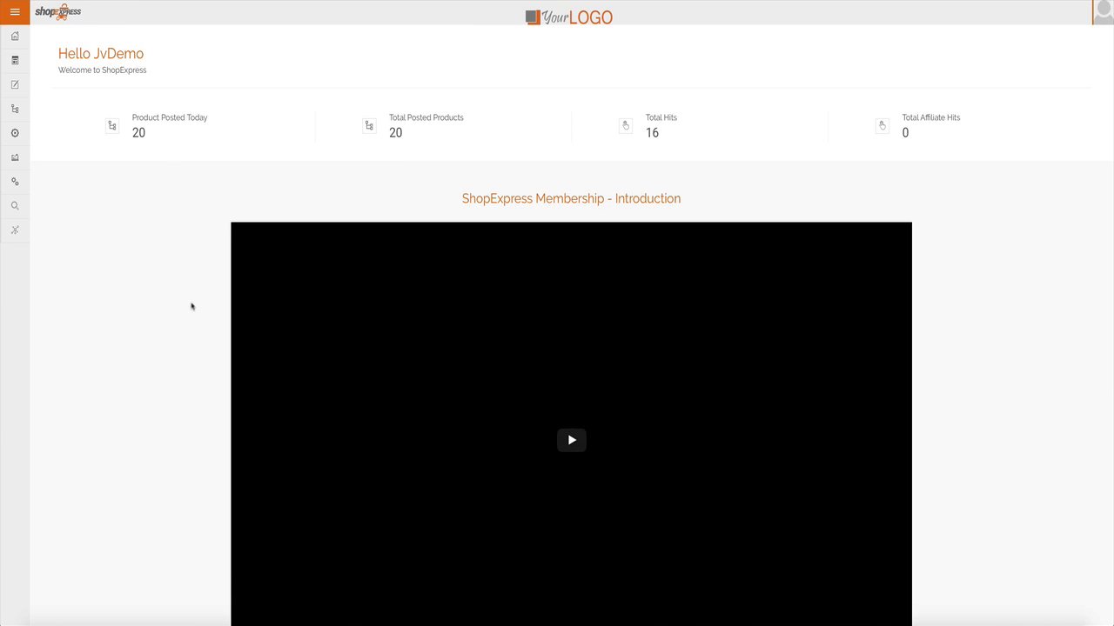
mouse_move(146, 155)
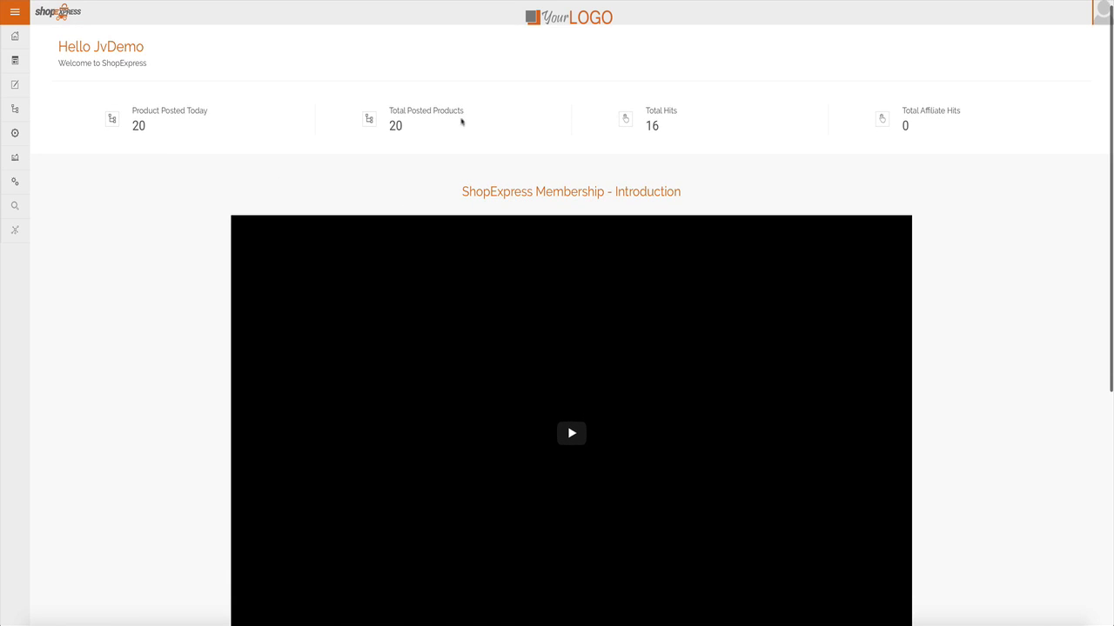
mouse_move(477, 132)
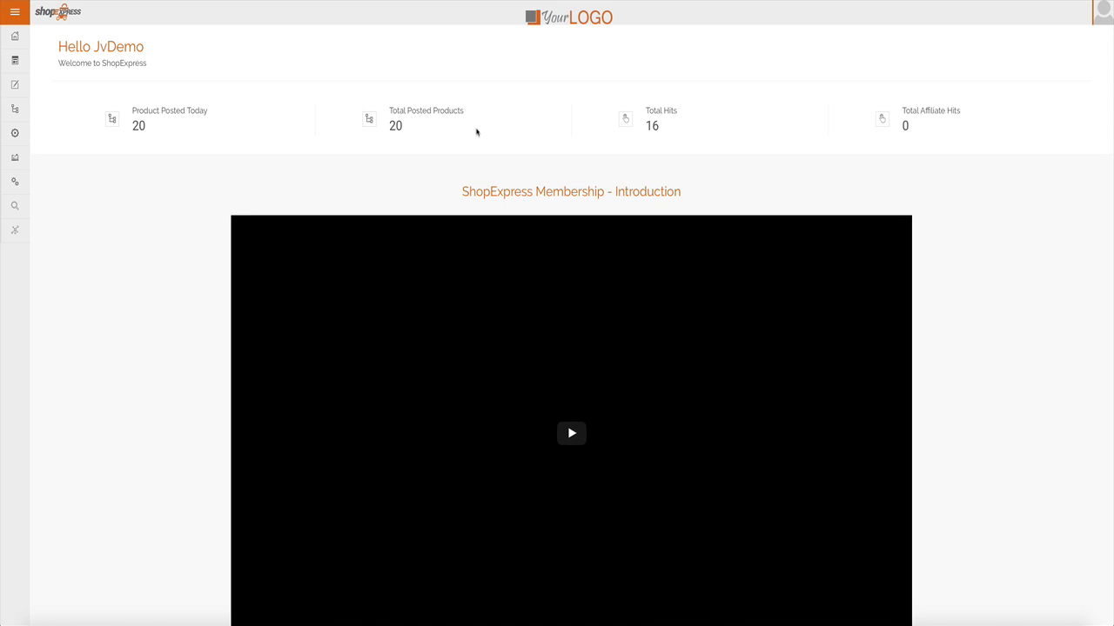
mouse_move(518, 174)
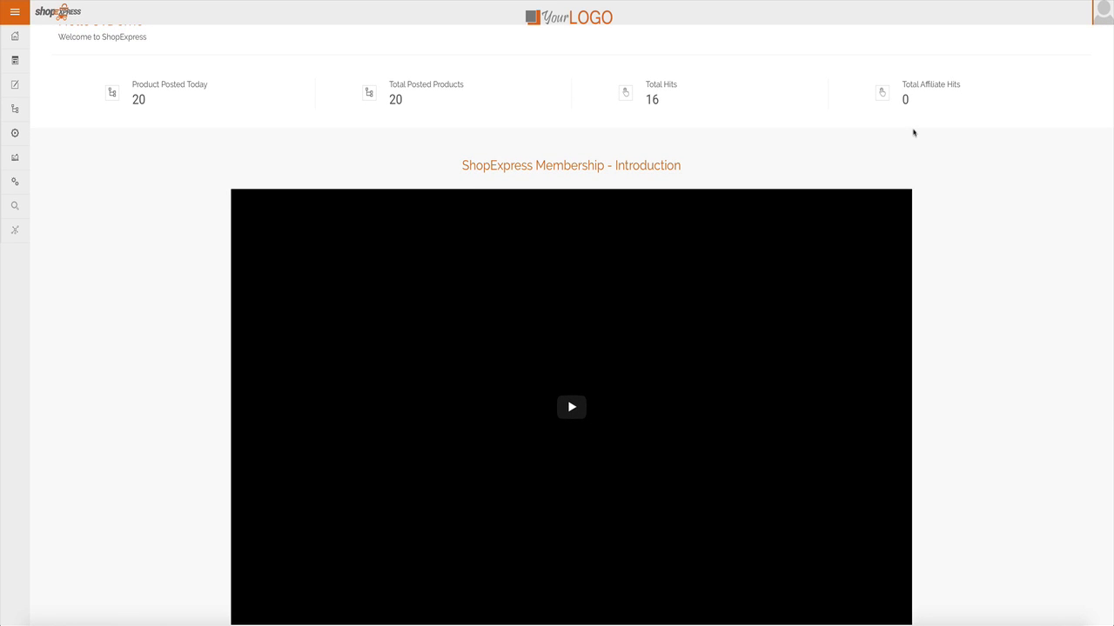
scroll(down, 3)
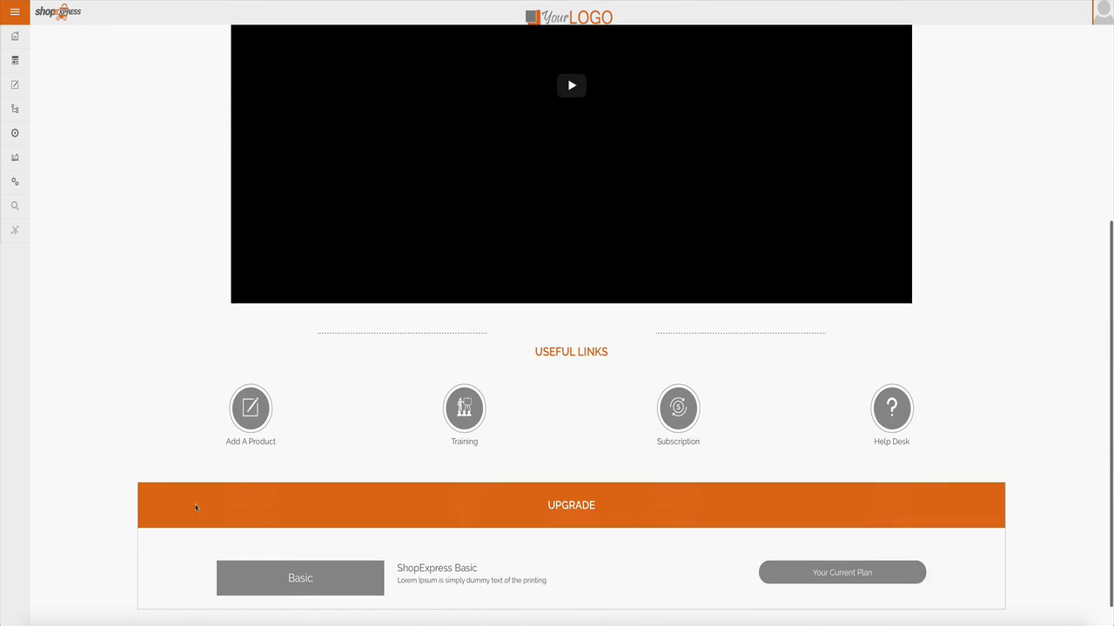
mouse_move(251, 409)
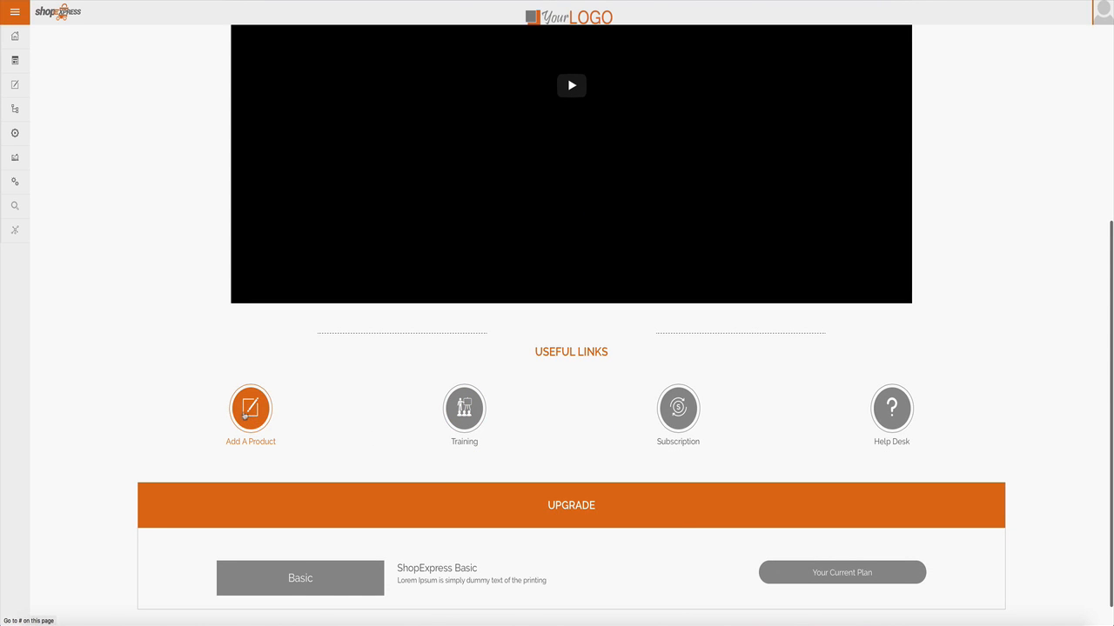
mouse_move(890, 409)
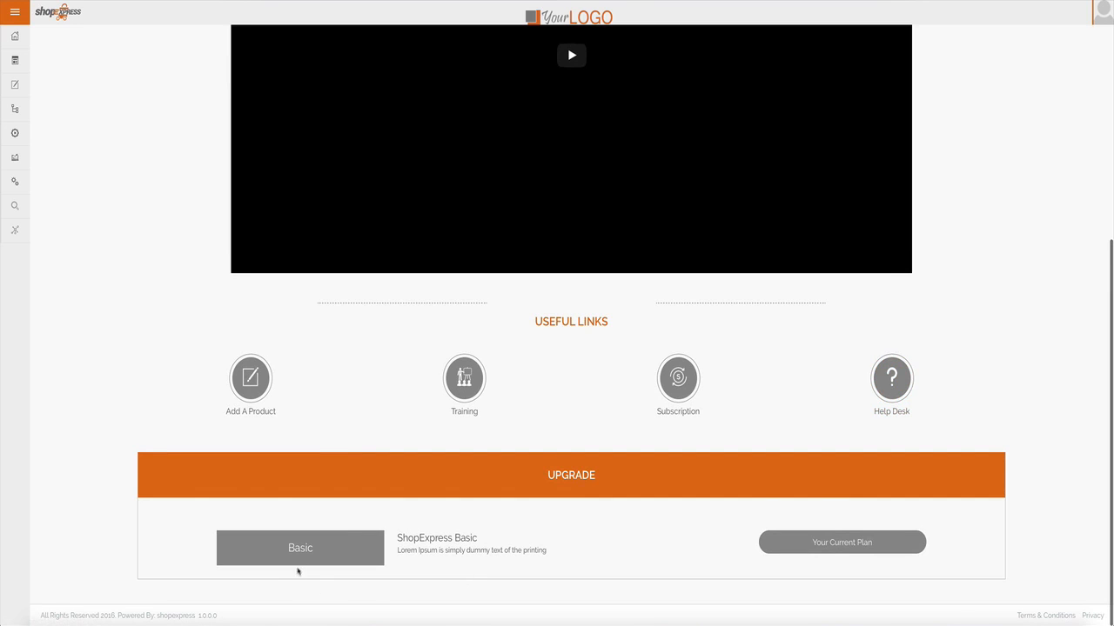
scroll(up, 3)
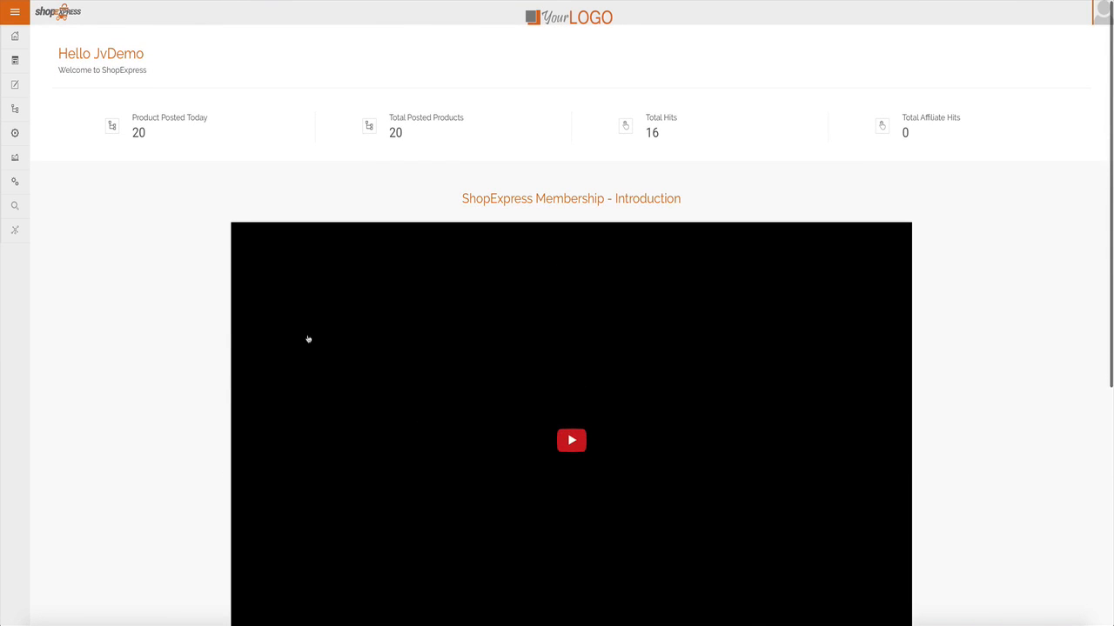
- In Store Design > Theme, change the colour scheme from Orange to Forestgreen
click(14, 10)
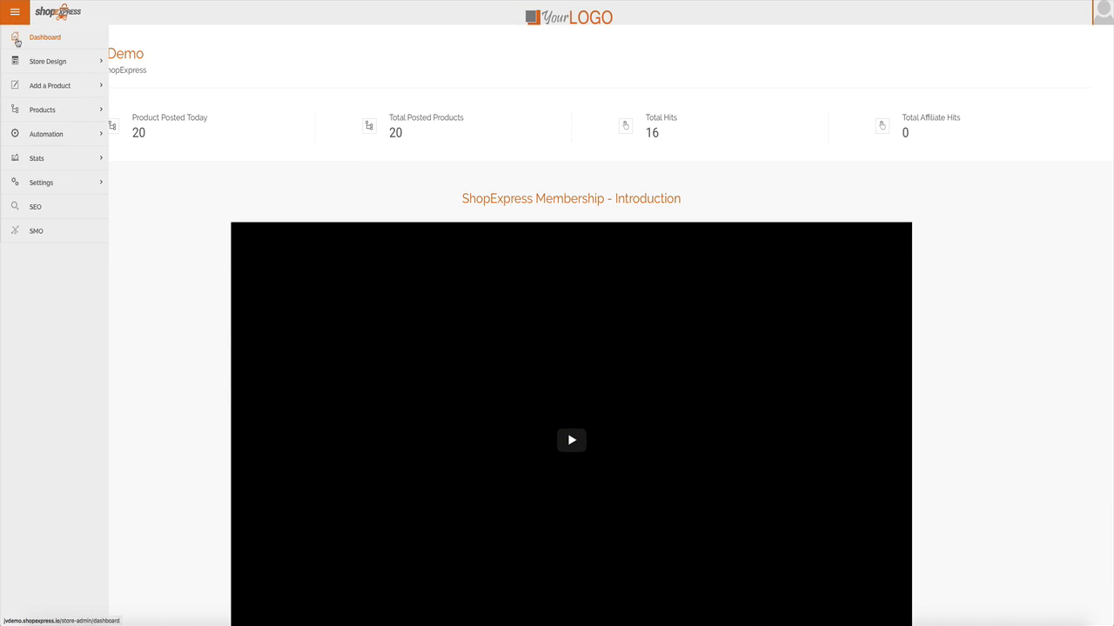
mouse_move(47, 61)
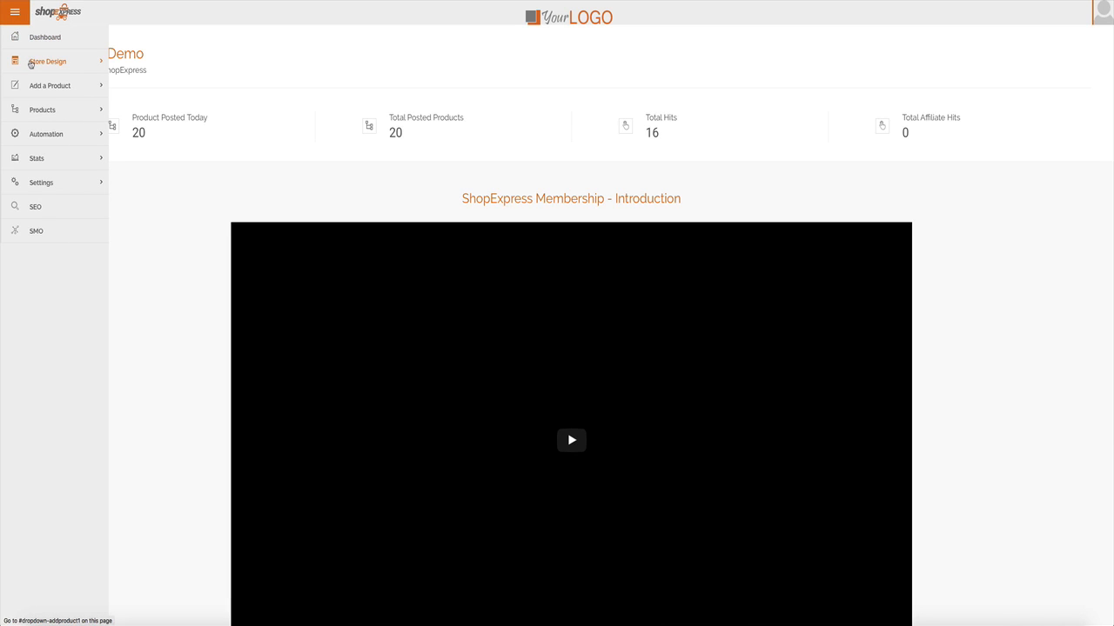
click(47, 61)
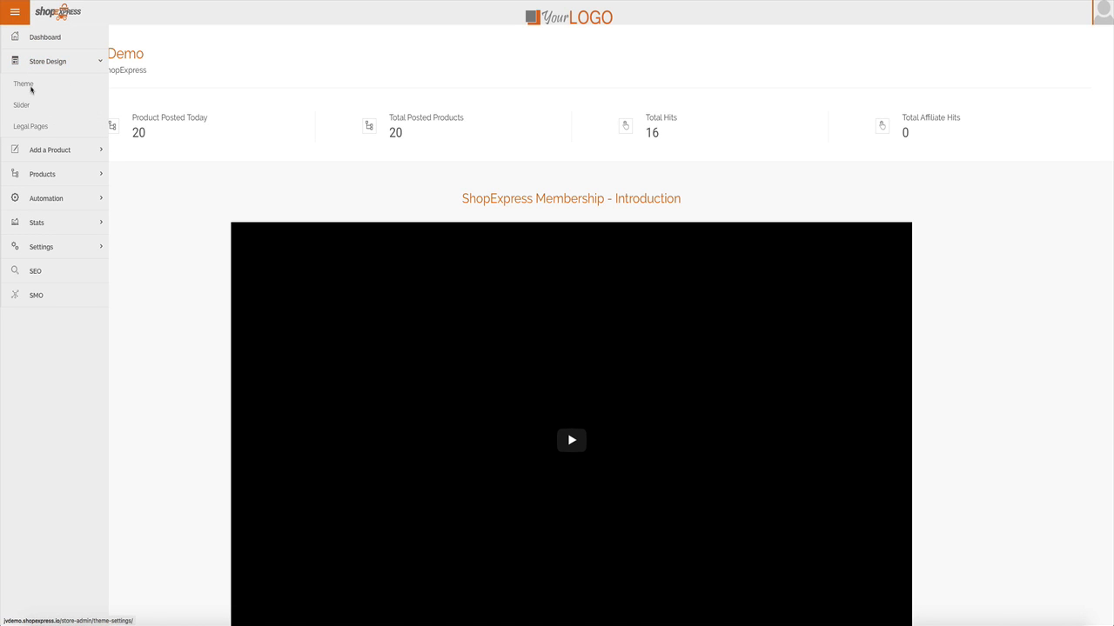
click(24, 83)
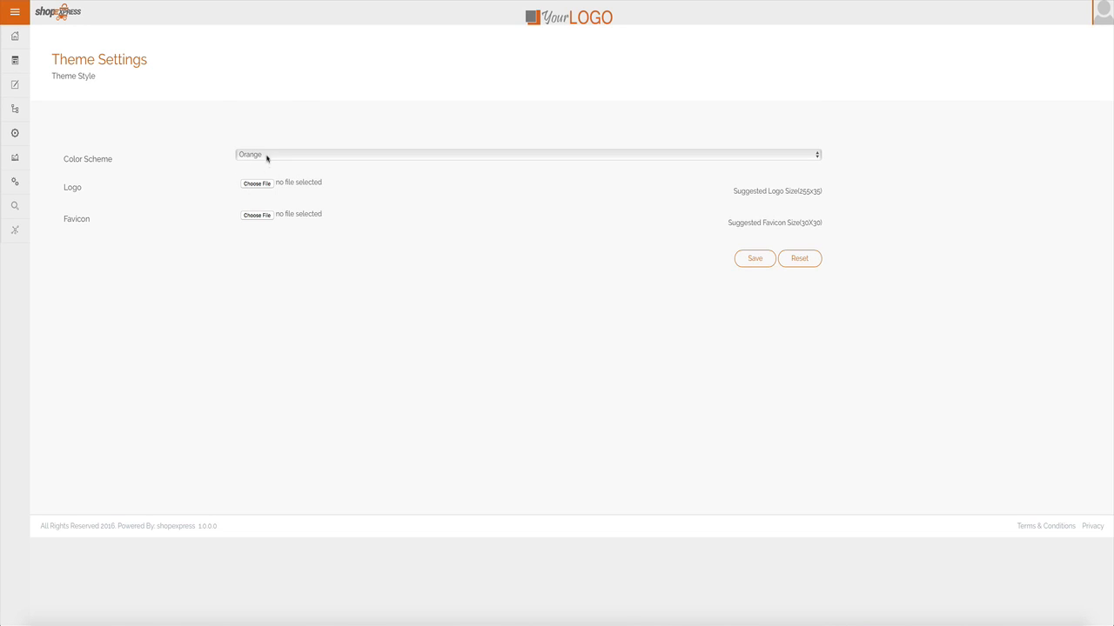
click(526, 153)
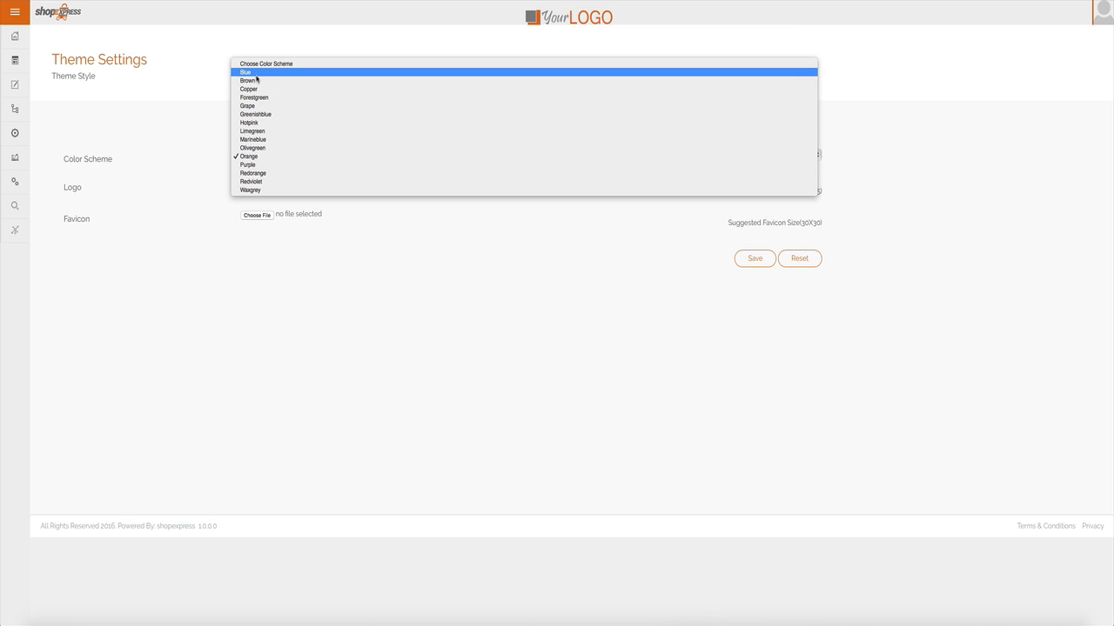
click(254, 98)
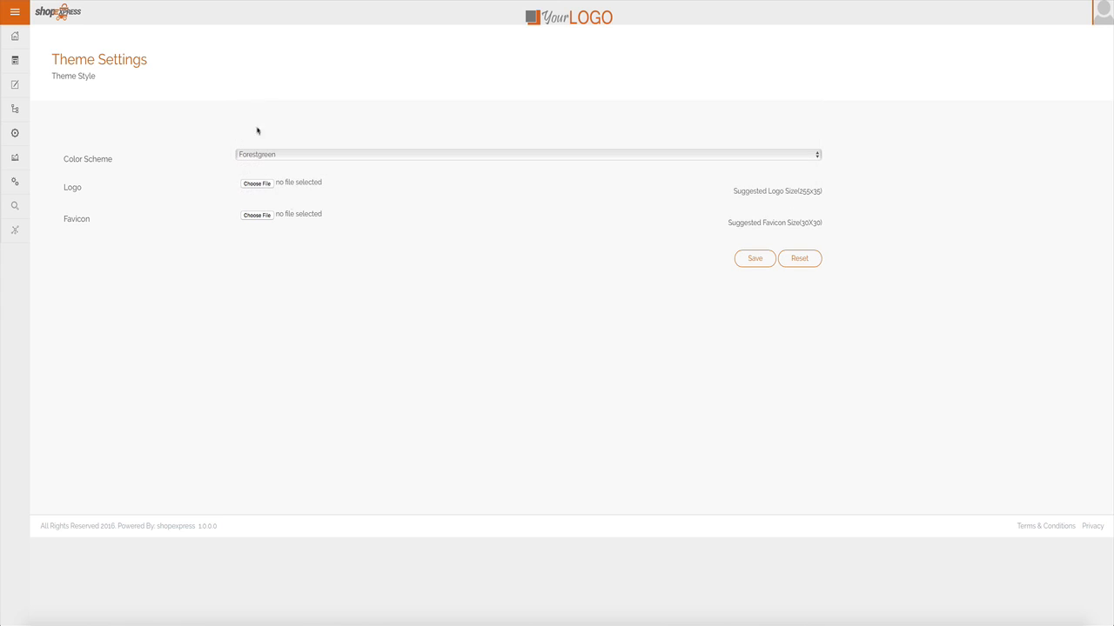
mouse_move(643, 272)
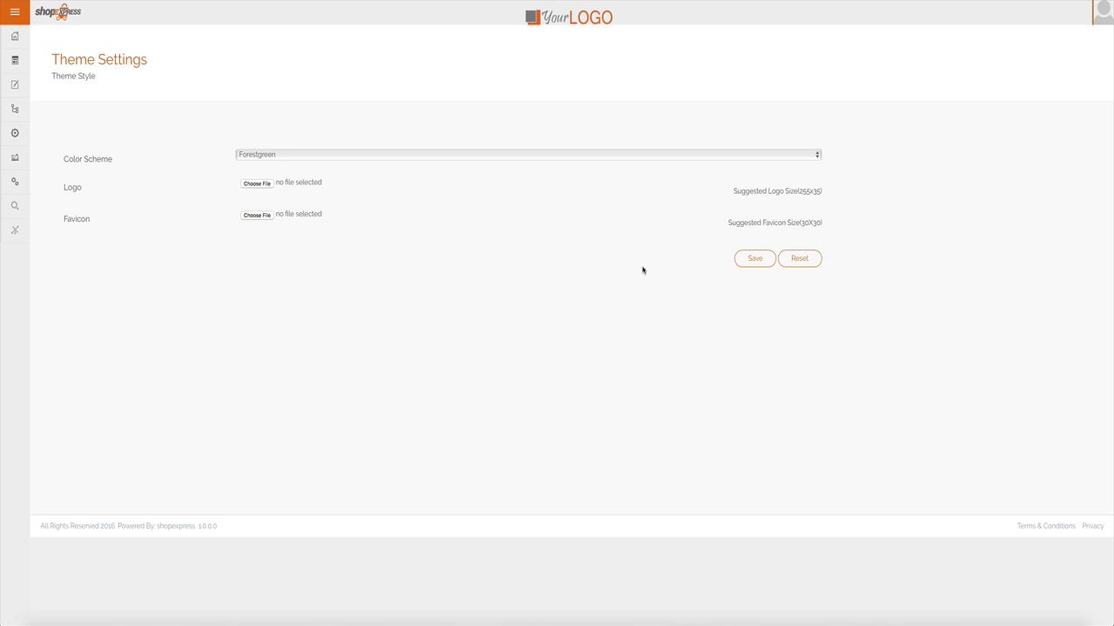
mouse_move(518, 249)
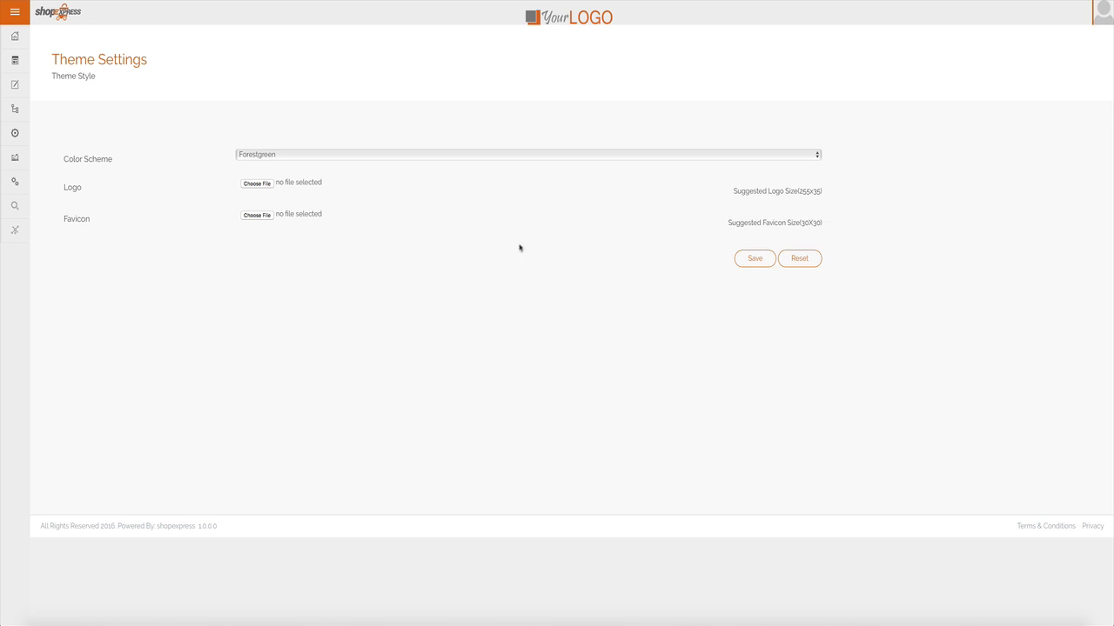
click(14, 11)
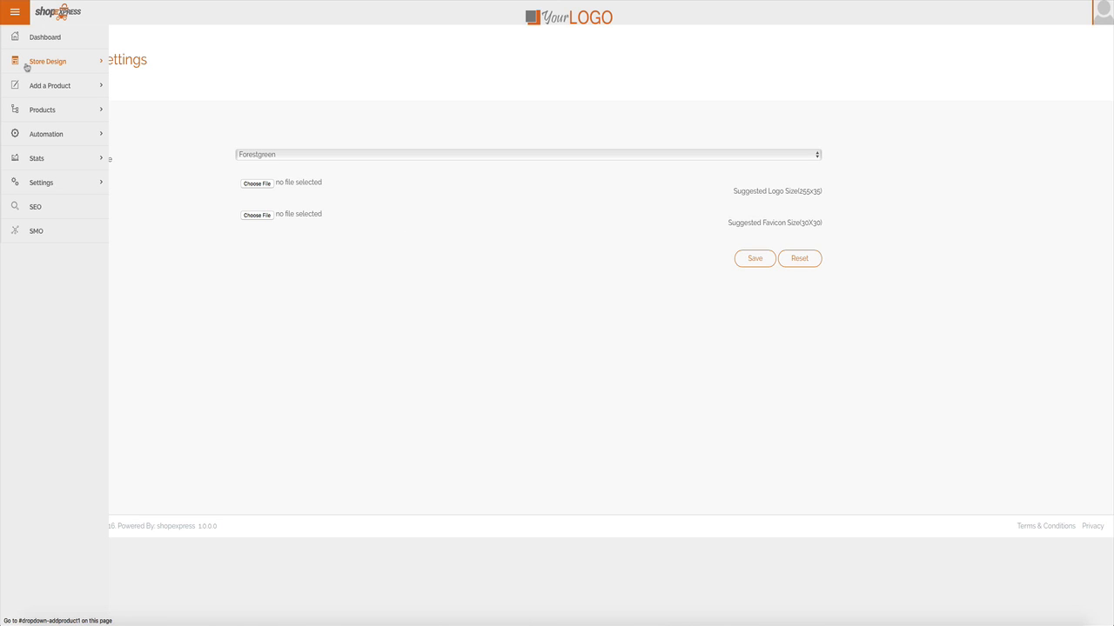
mouse_move(33, 73)
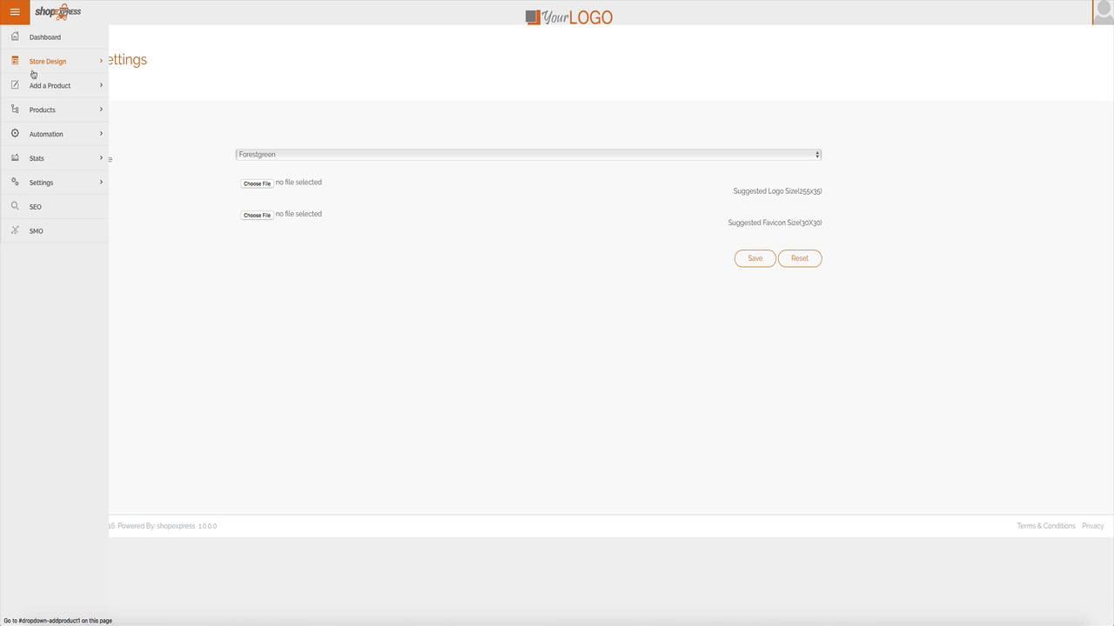
- Expand Store Design in the side menu to show Theme, Slider and Legal Pages
click(47, 61)
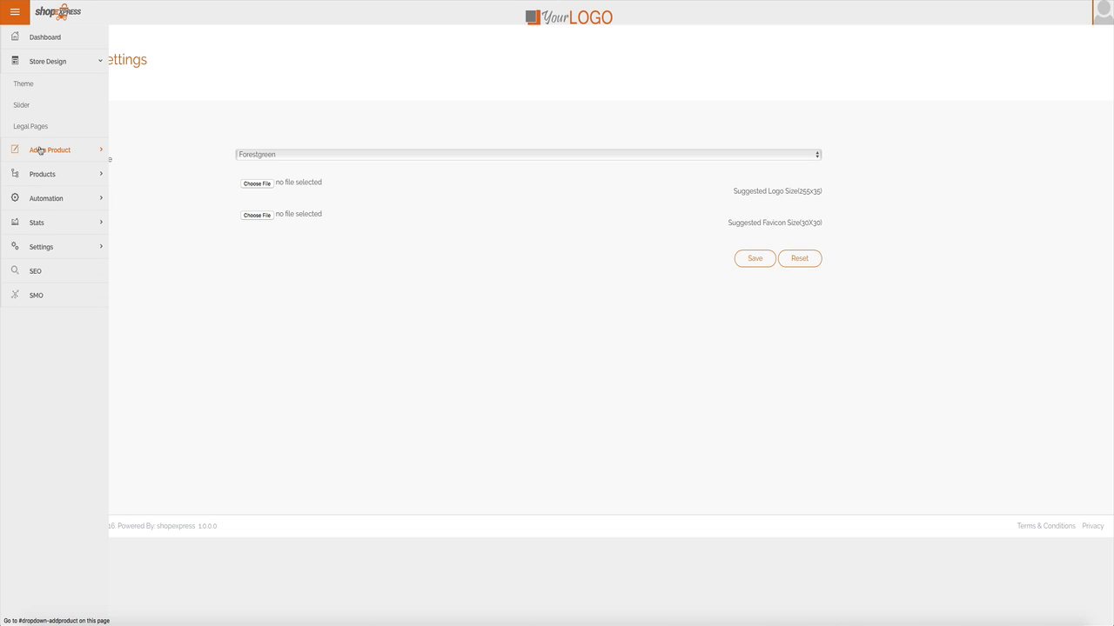
- Search Amazon's Beauty category for 'nail polish' products via Add a Product > Amazon
click(49, 150)
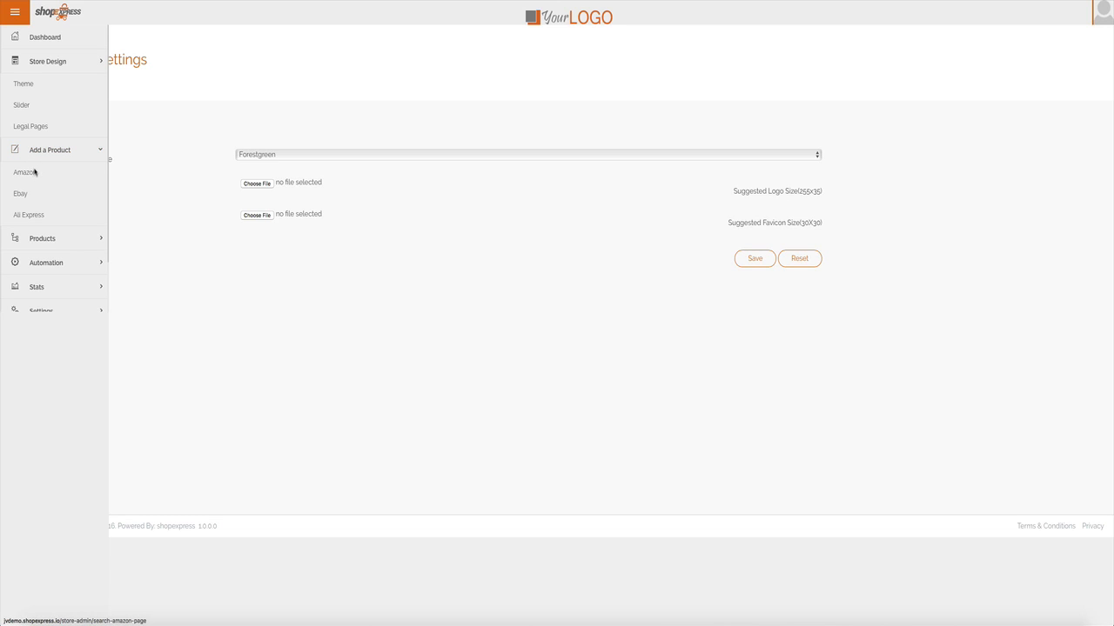
click(24, 172)
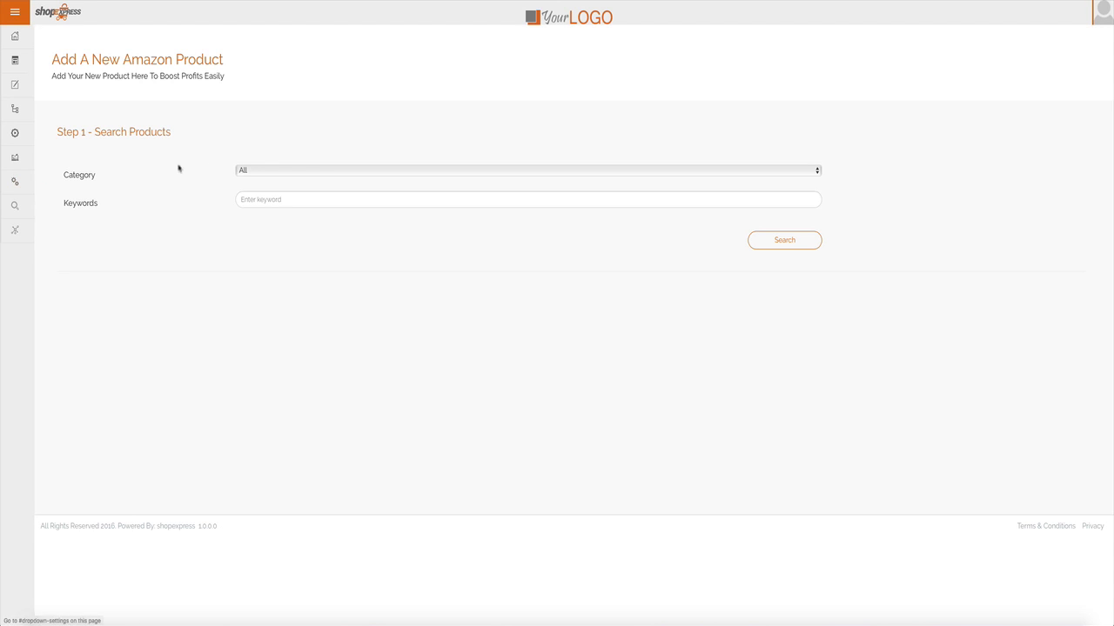
click(526, 170)
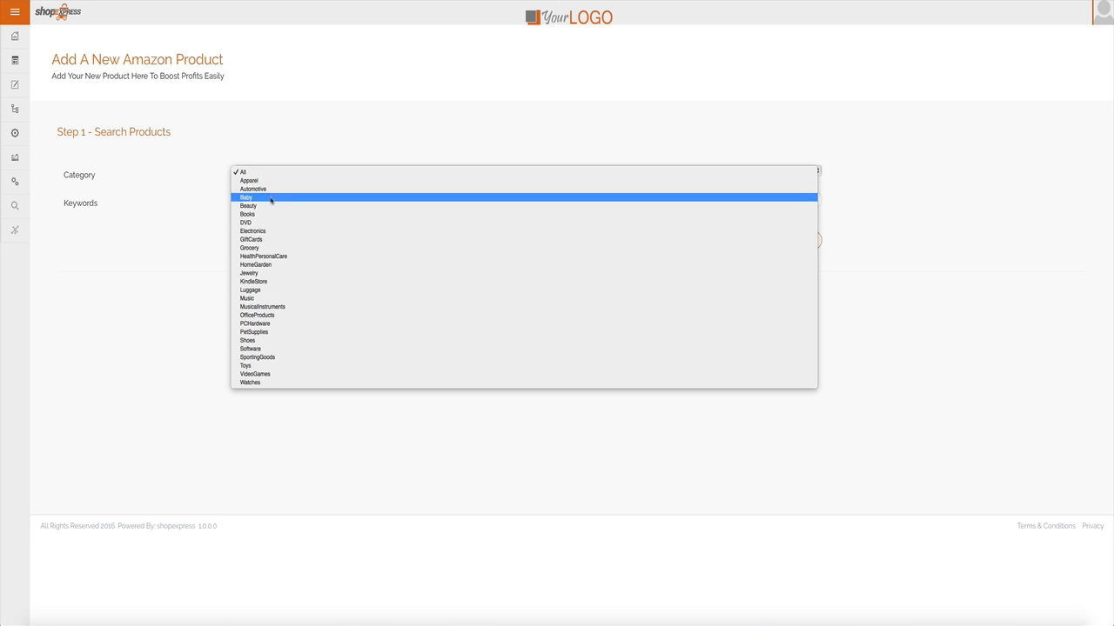
click(247, 206)
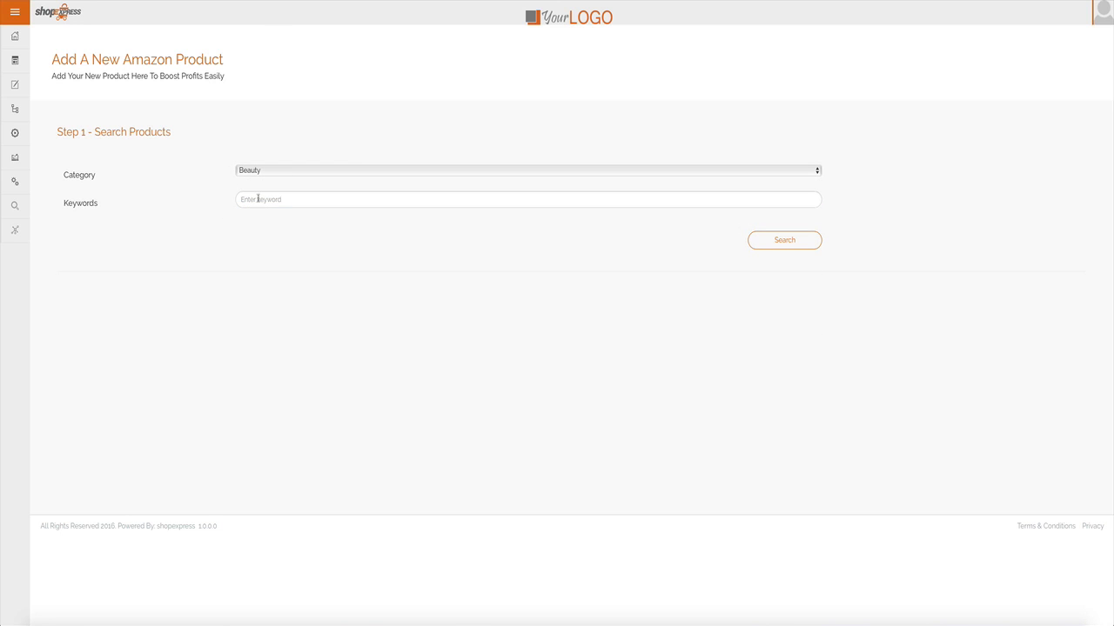
text(nail polish)
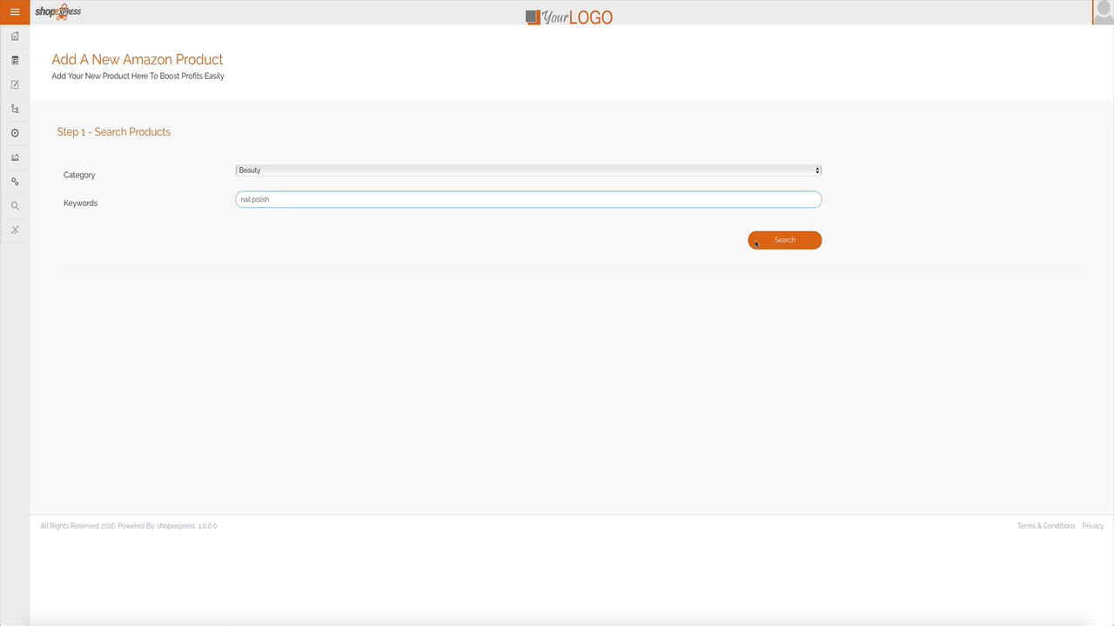
click(783, 240)
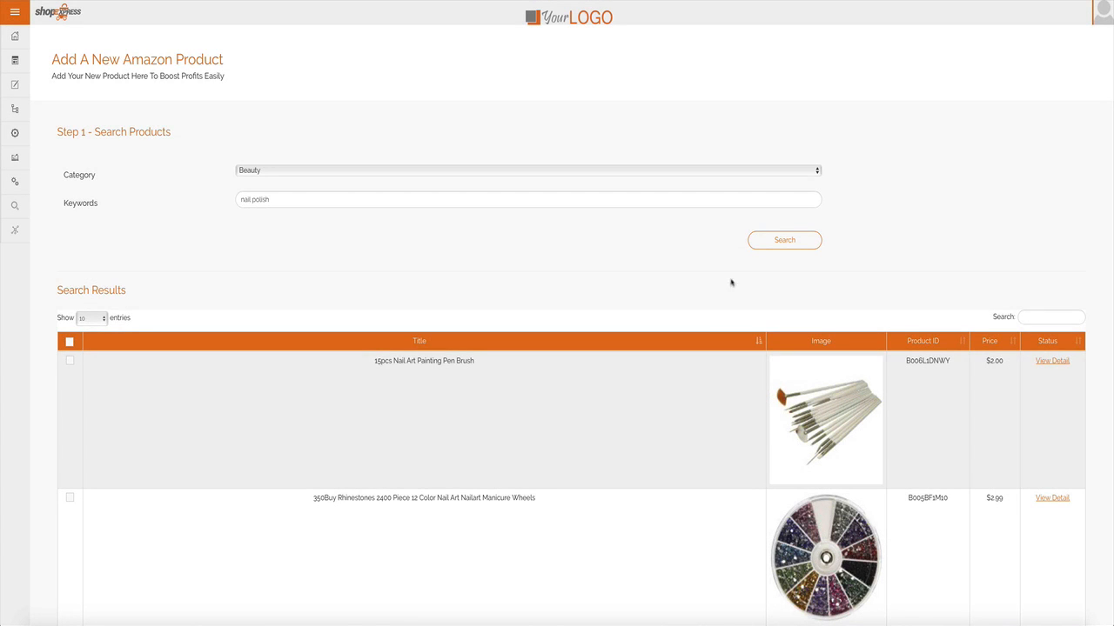
- Review the nail polish results and choose Later publishing to show the September 2016 date calendar
scroll(down, 3)
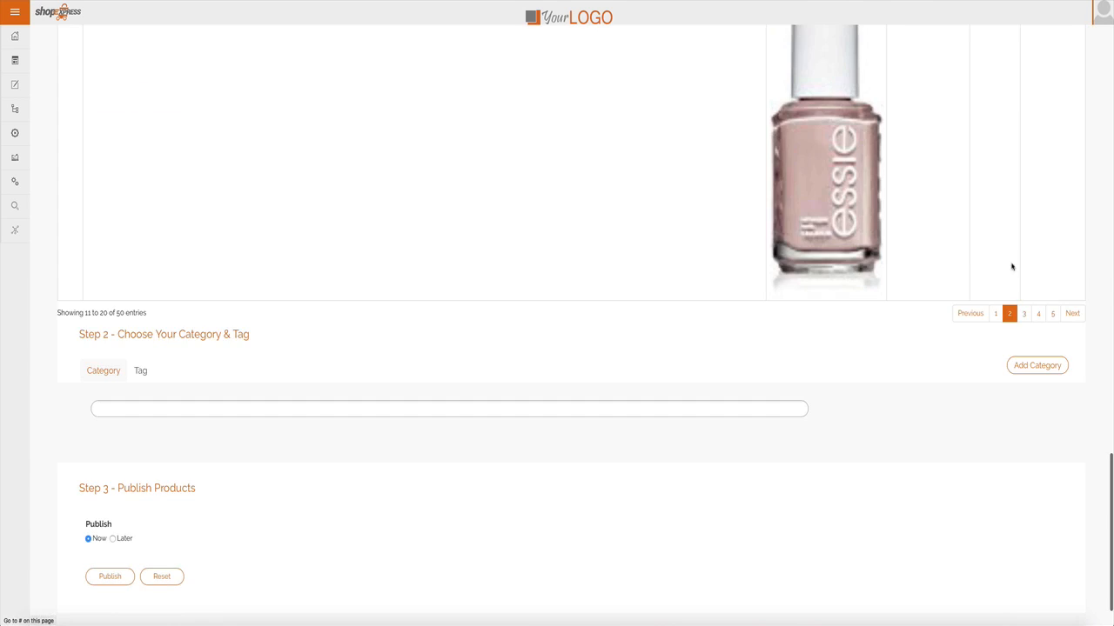
scroll(up, 3)
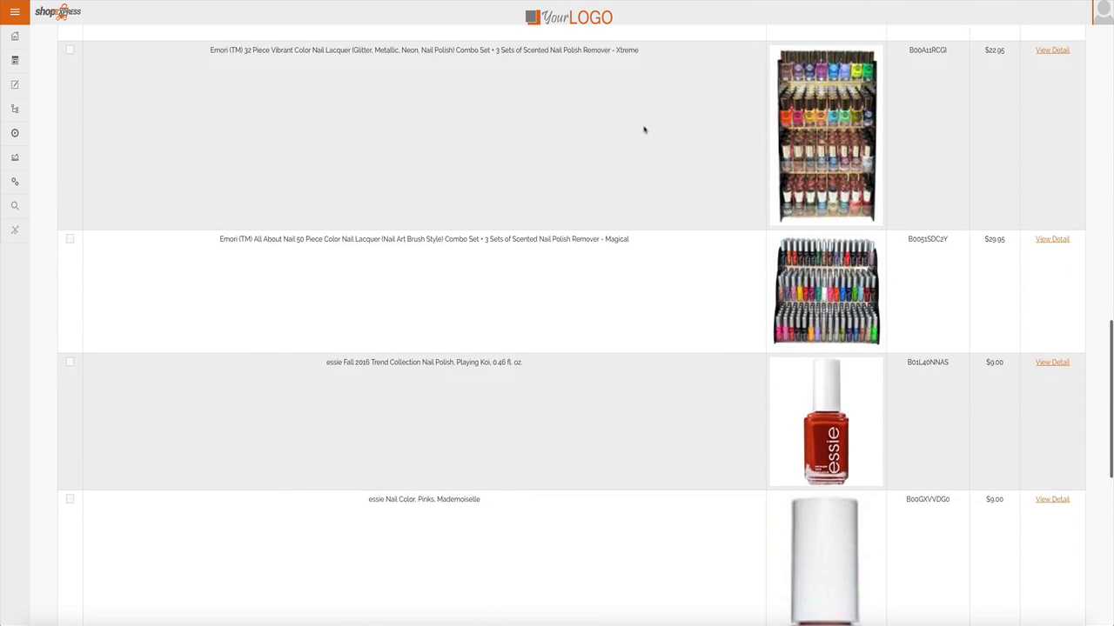
click(14, 10)
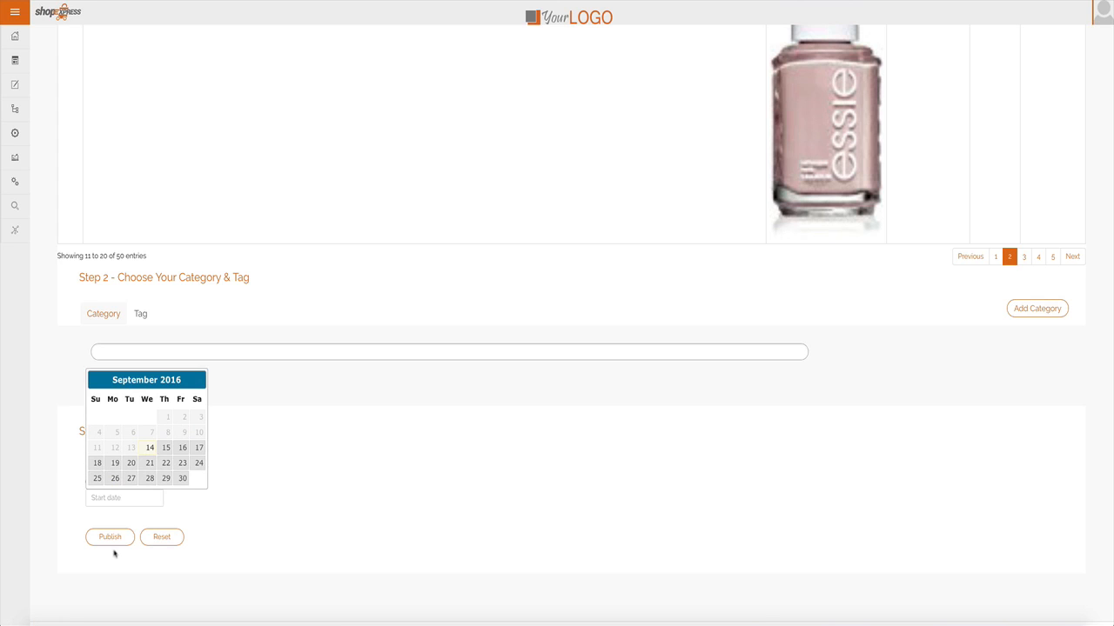
click(14, 10)
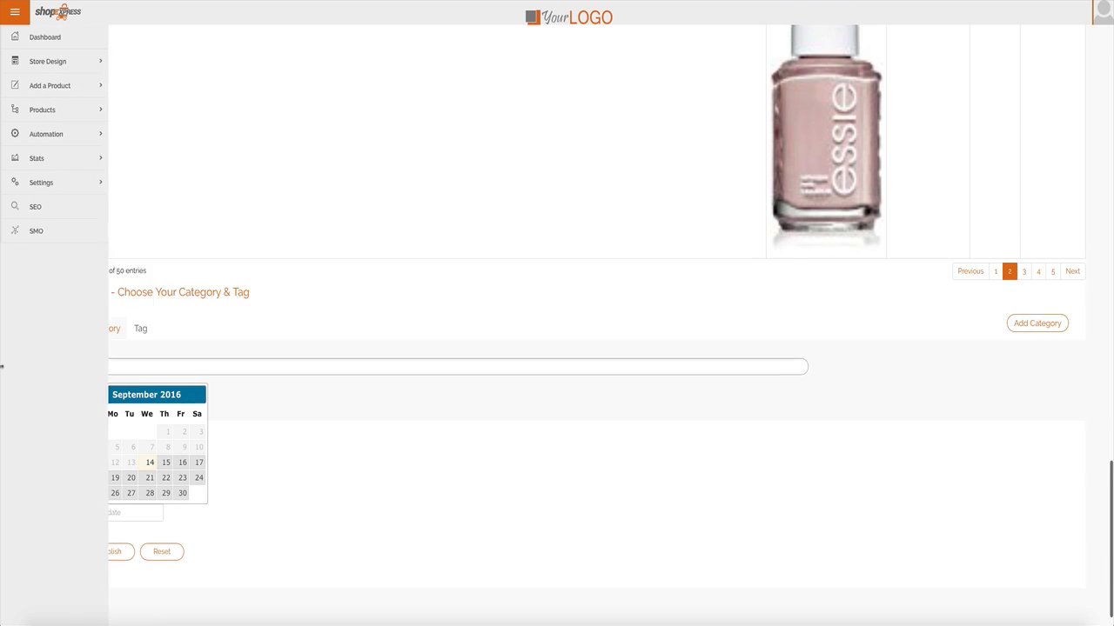
- Create a new automation sourcing Amazon's Beauty category with keyword 'nail polish'
click(45, 134)
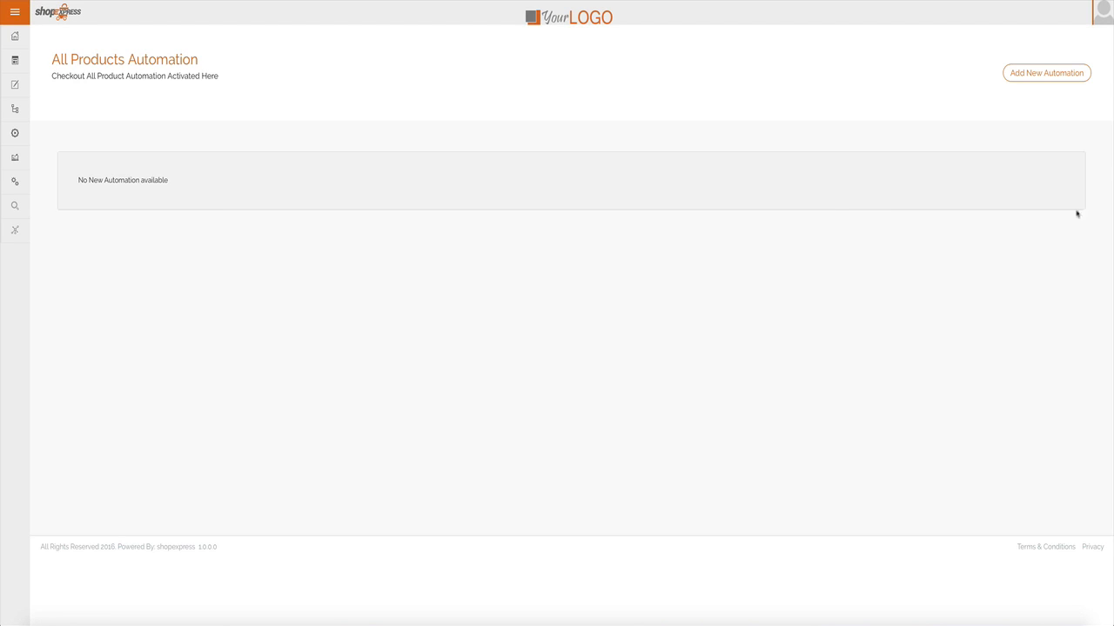
click(1046, 73)
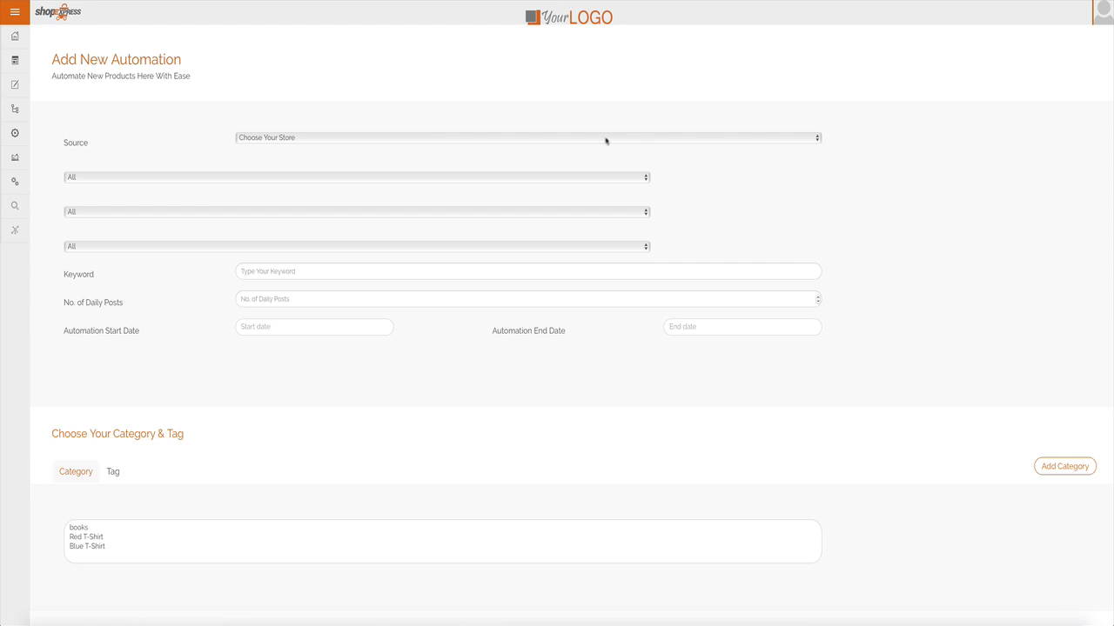
click(526, 137)
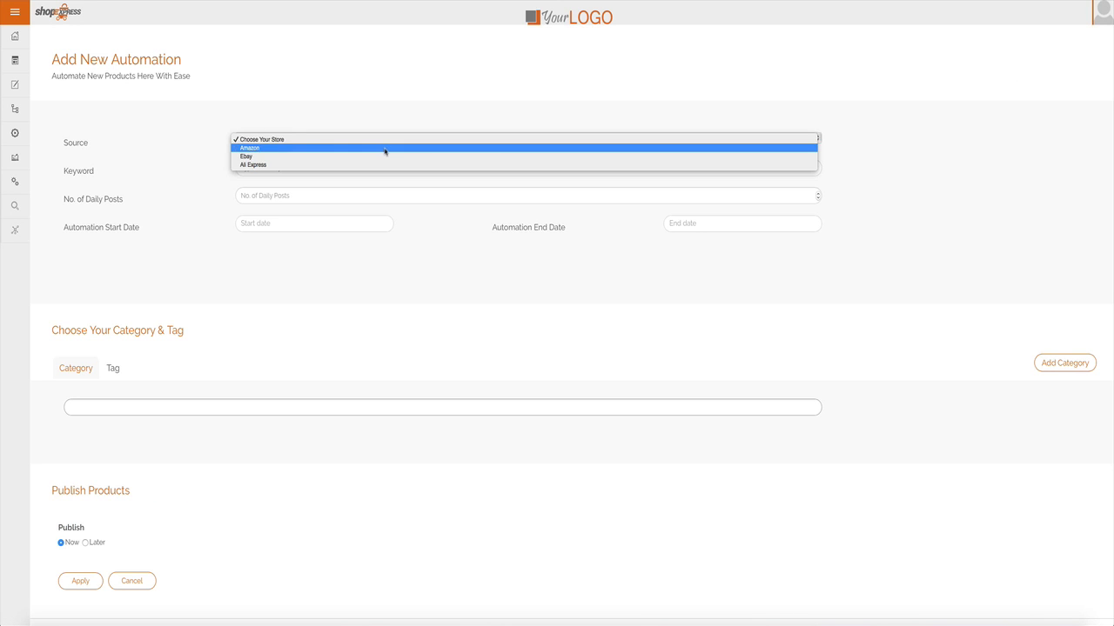
click(251, 148)
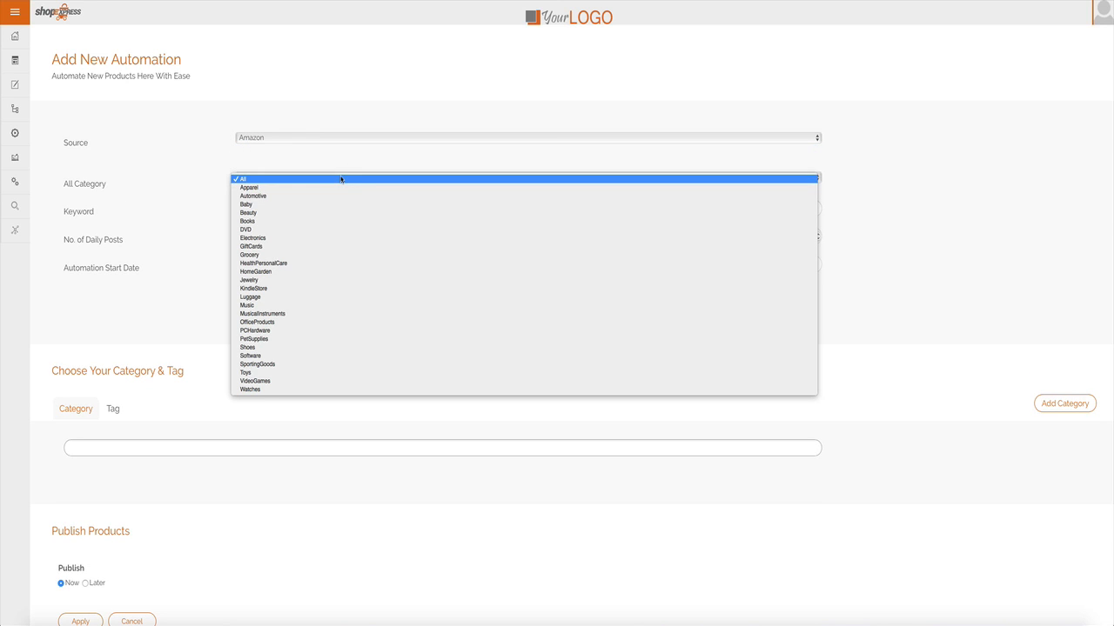
click(247, 212)
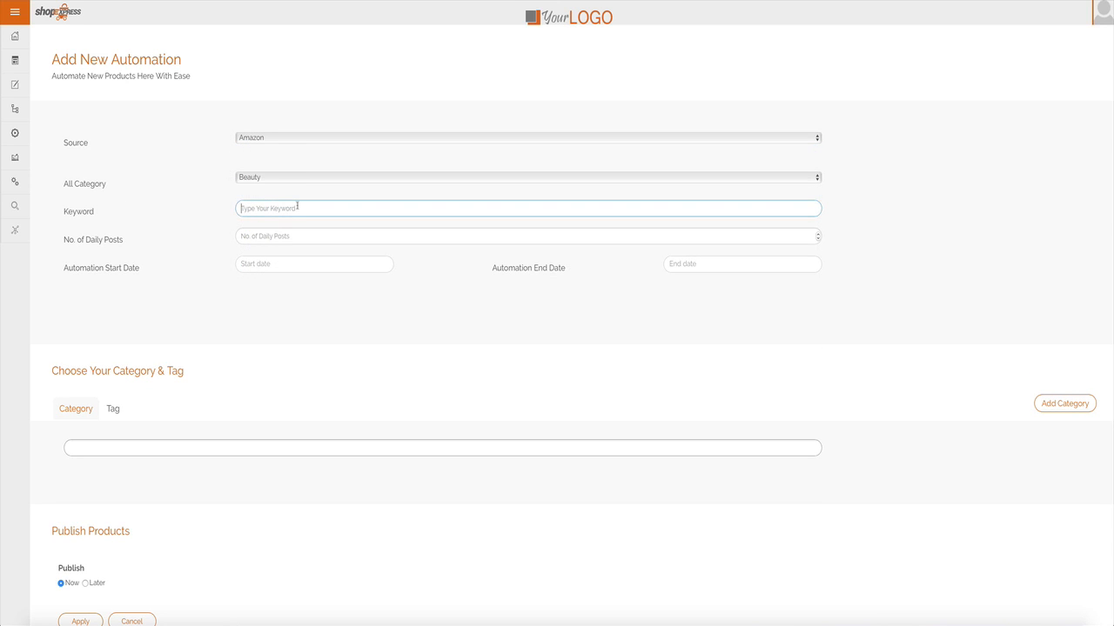
text(nail polish)
click(527, 236)
text(5)
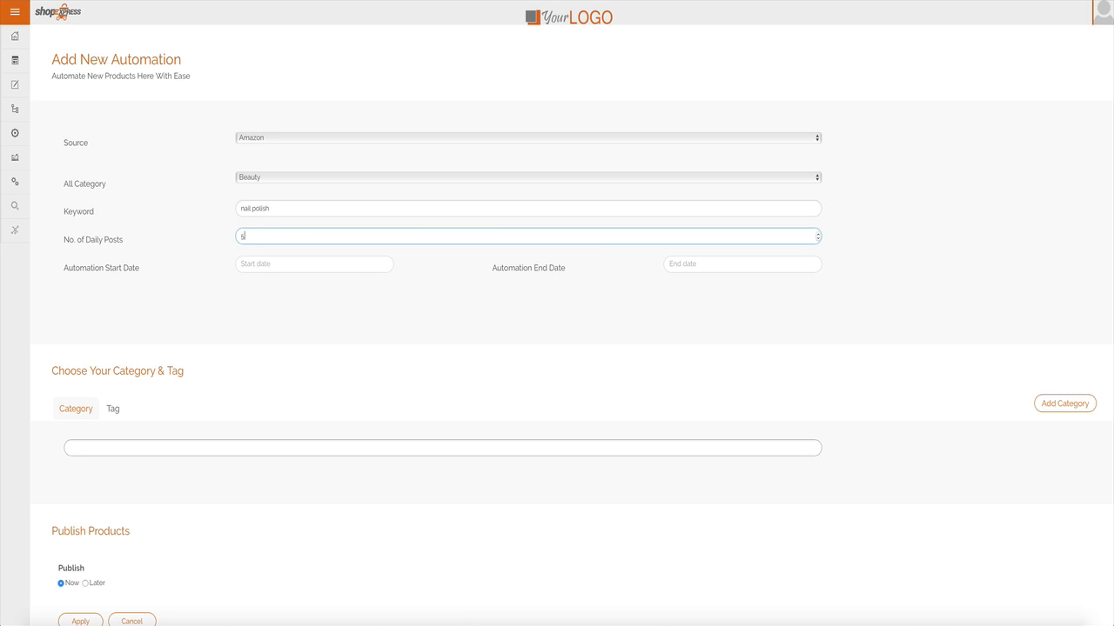
- Set the automation to run from 09/14/2016 to 10/14/2016
click(313, 264)
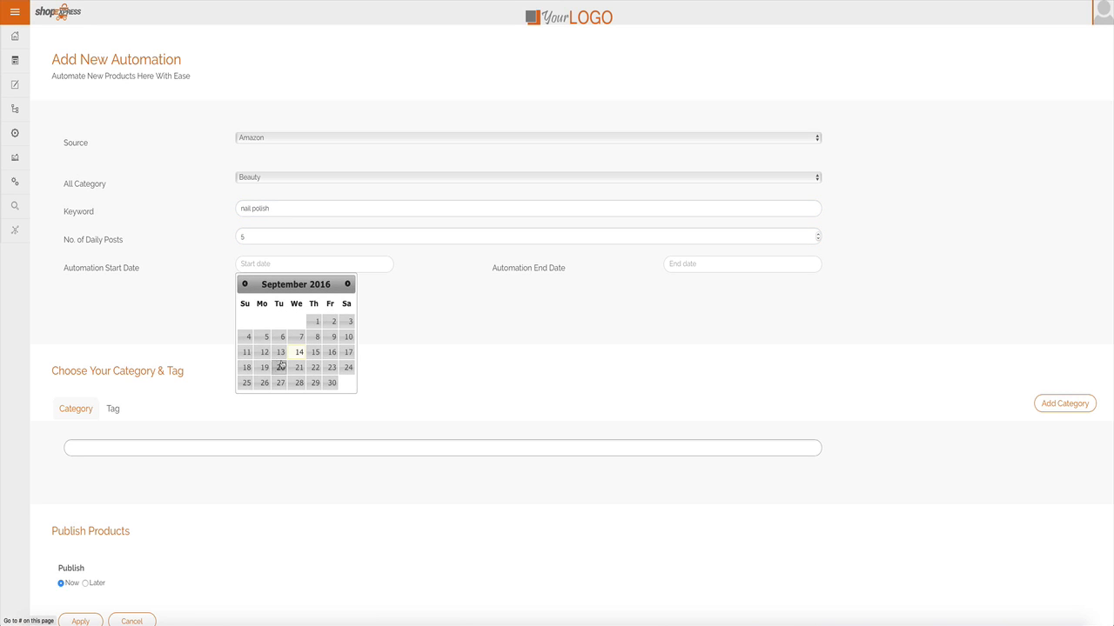
click(300, 351)
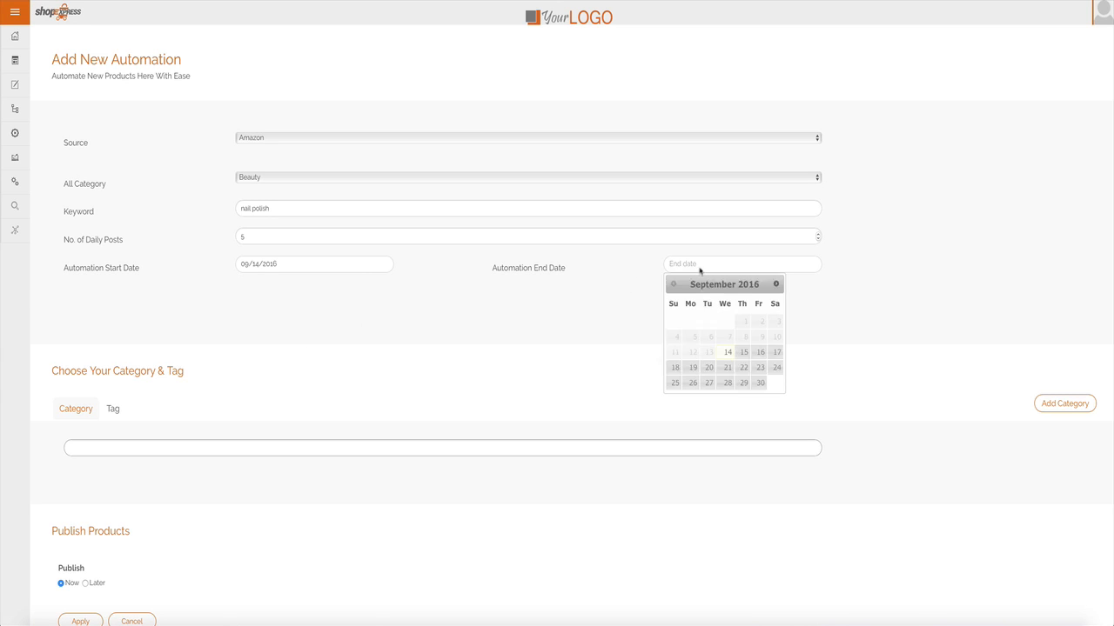
click(776, 284)
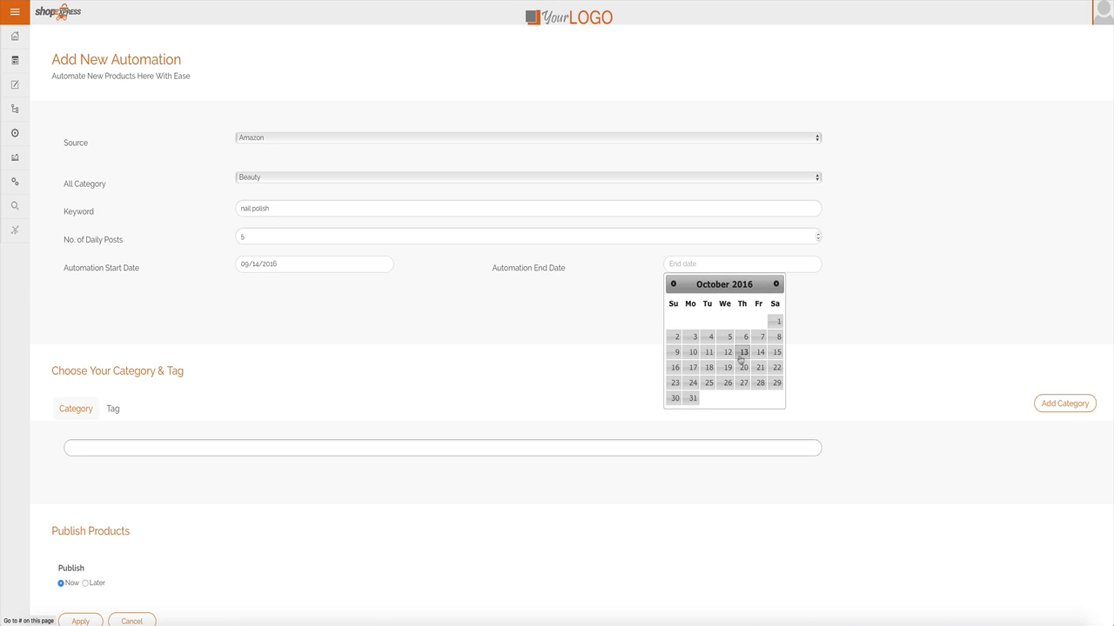
click(759, 351)
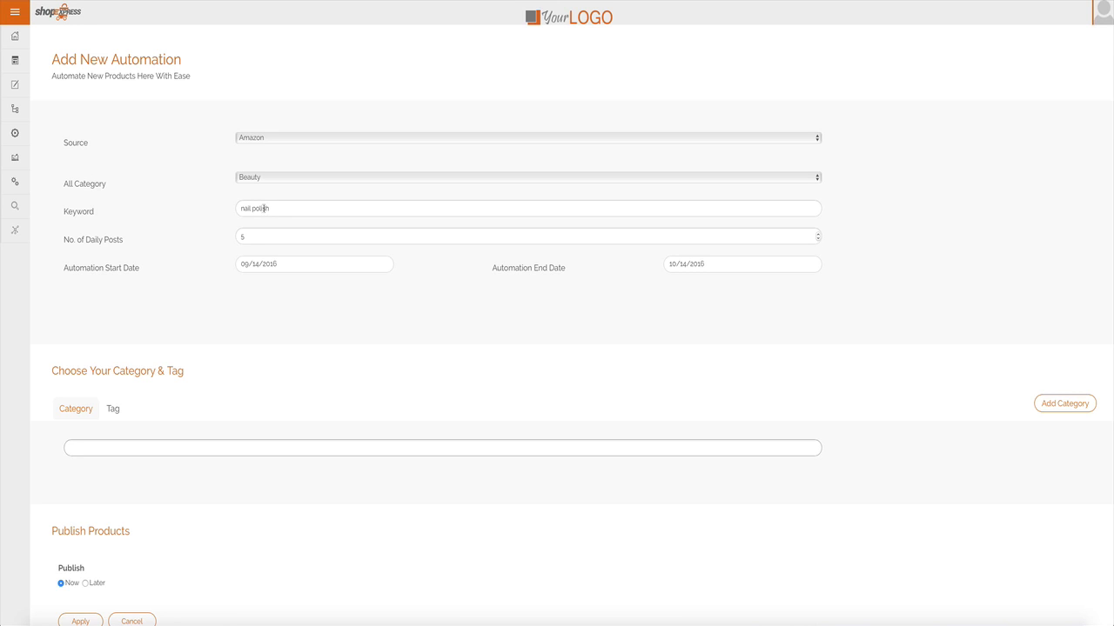
click(13, 10)
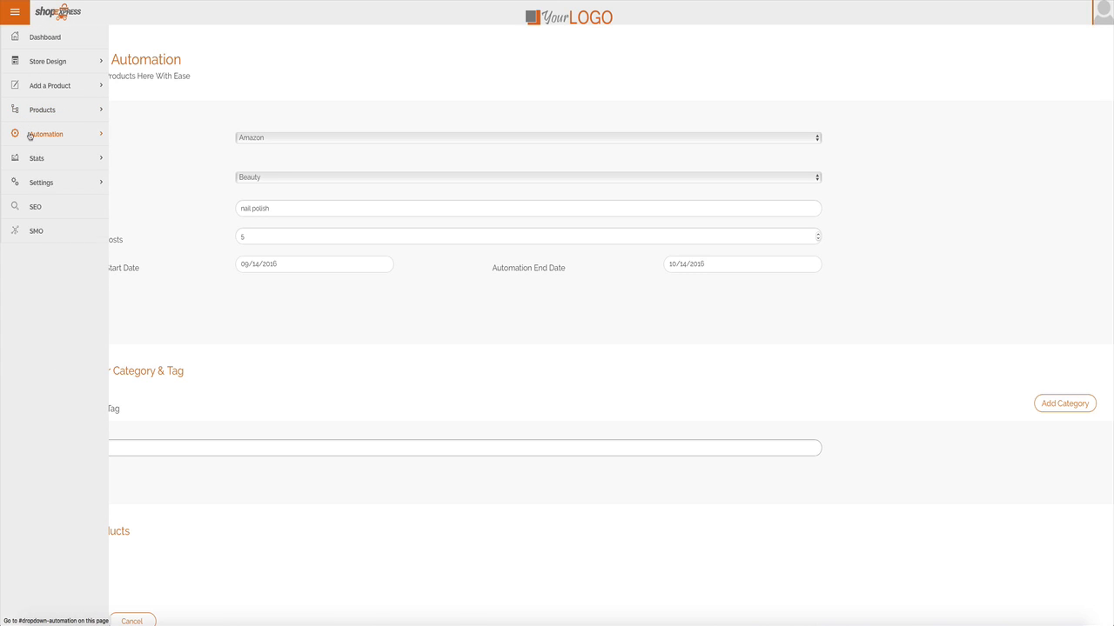
- Set Facebook social automation to Books category, 5 posts per day, publishing Recent Products
click(45, 134)
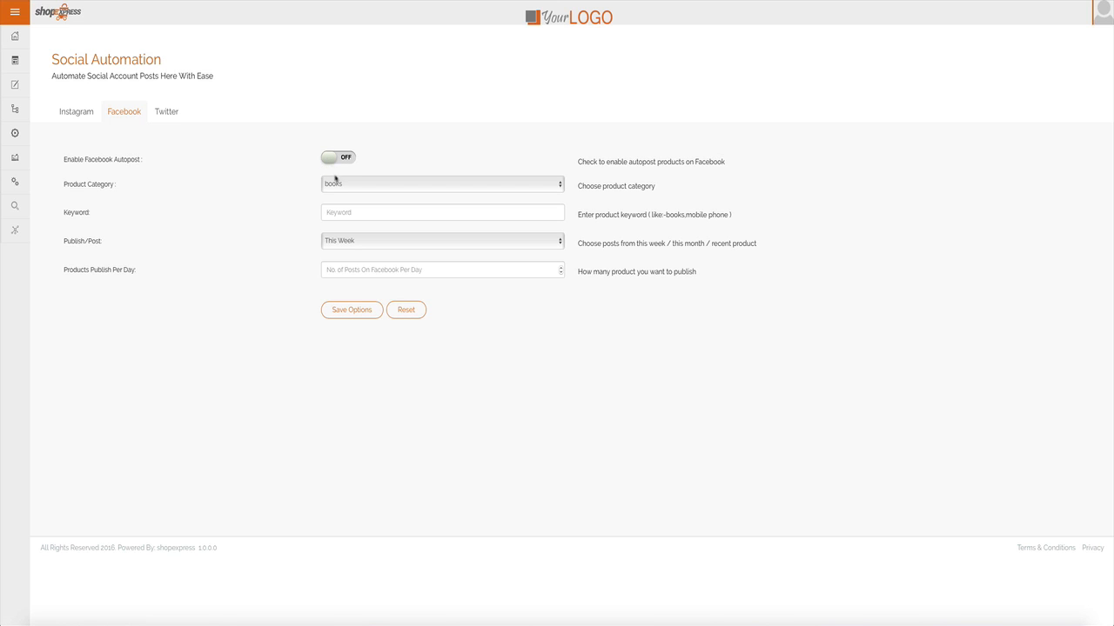
click(442, 184)
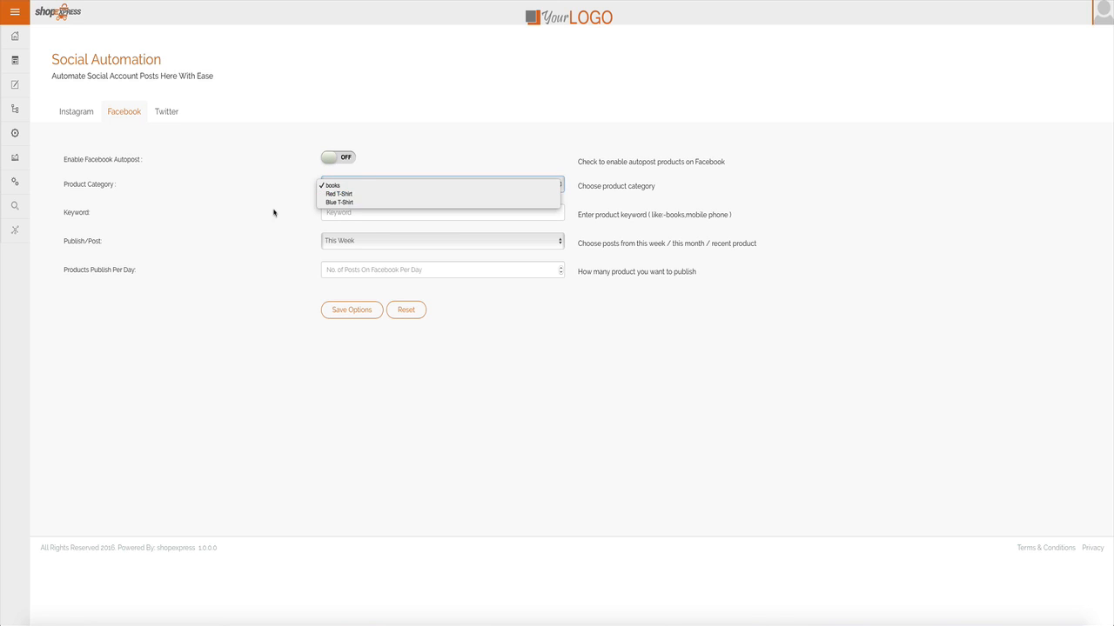
click(442, 241)
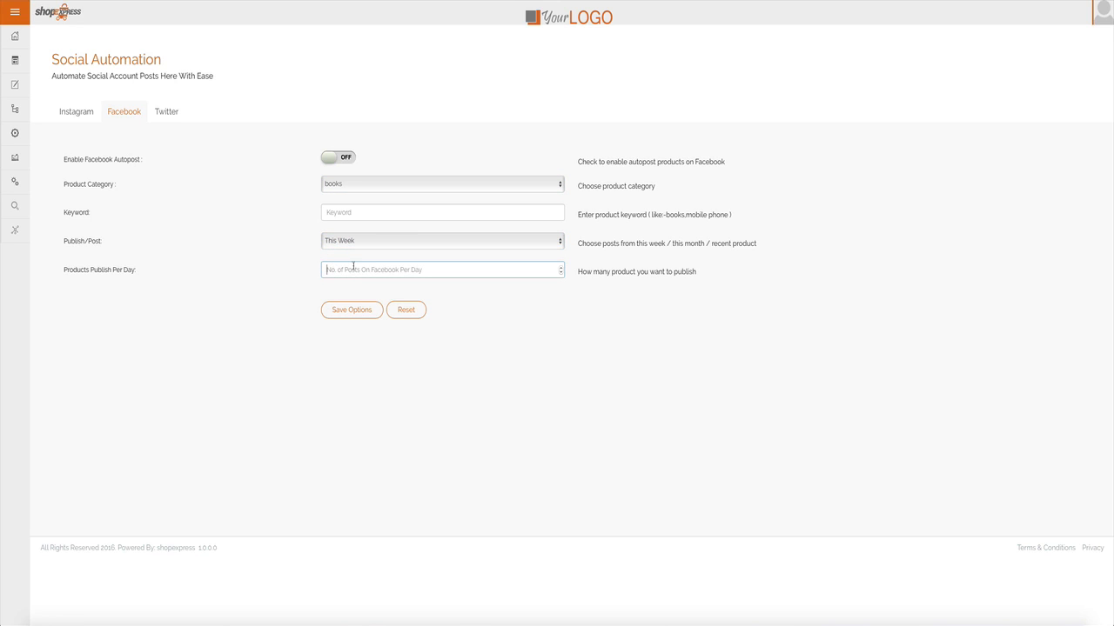
text(5)
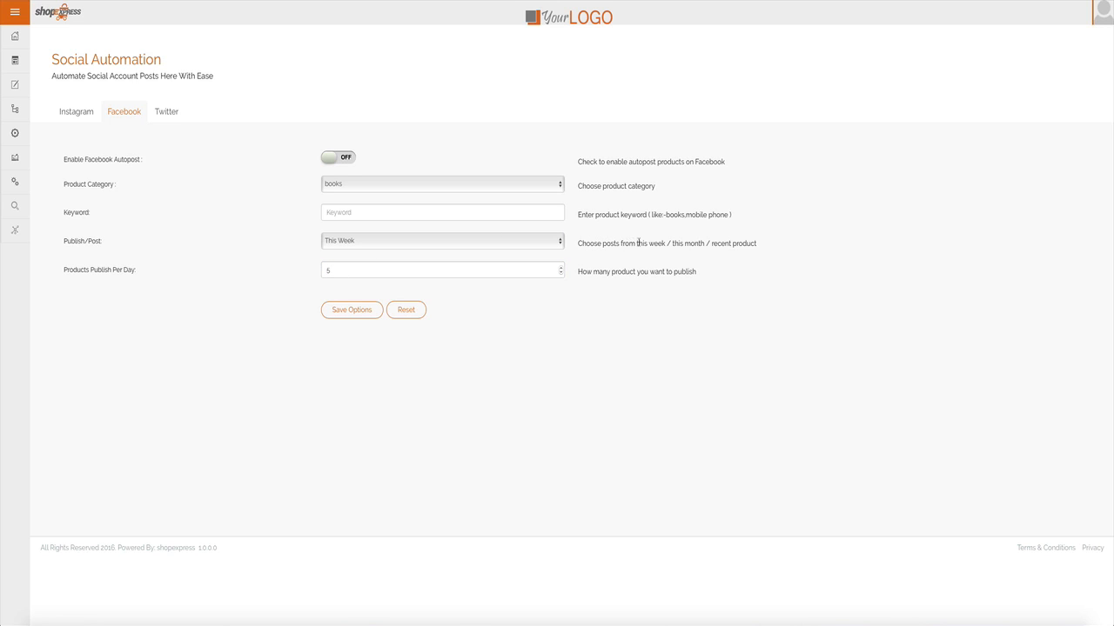
click(442, 241)
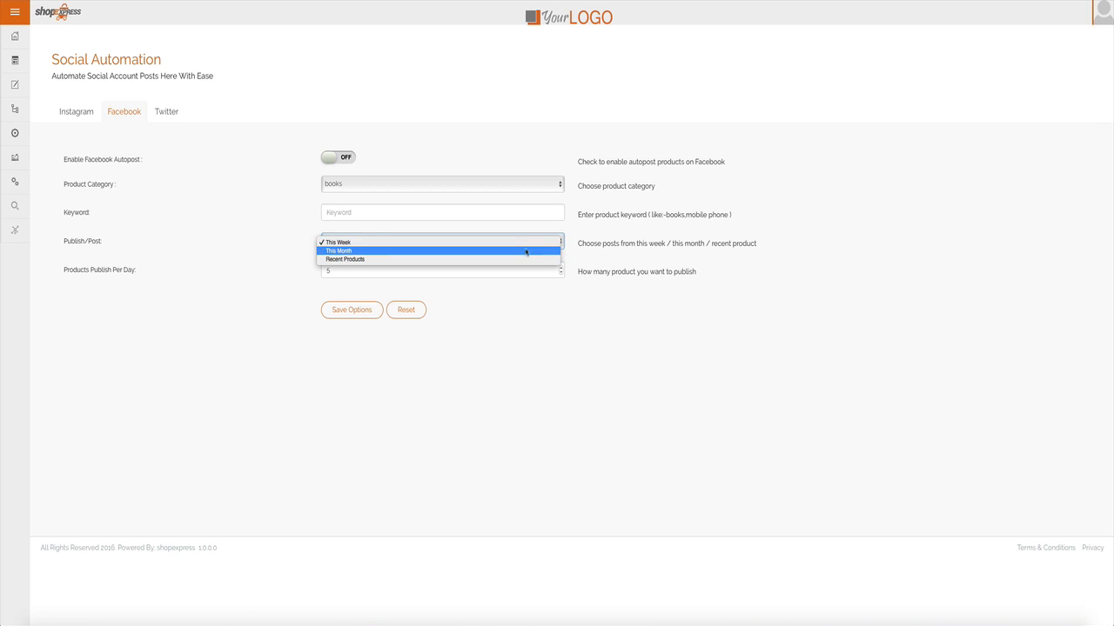
click(344, 260)
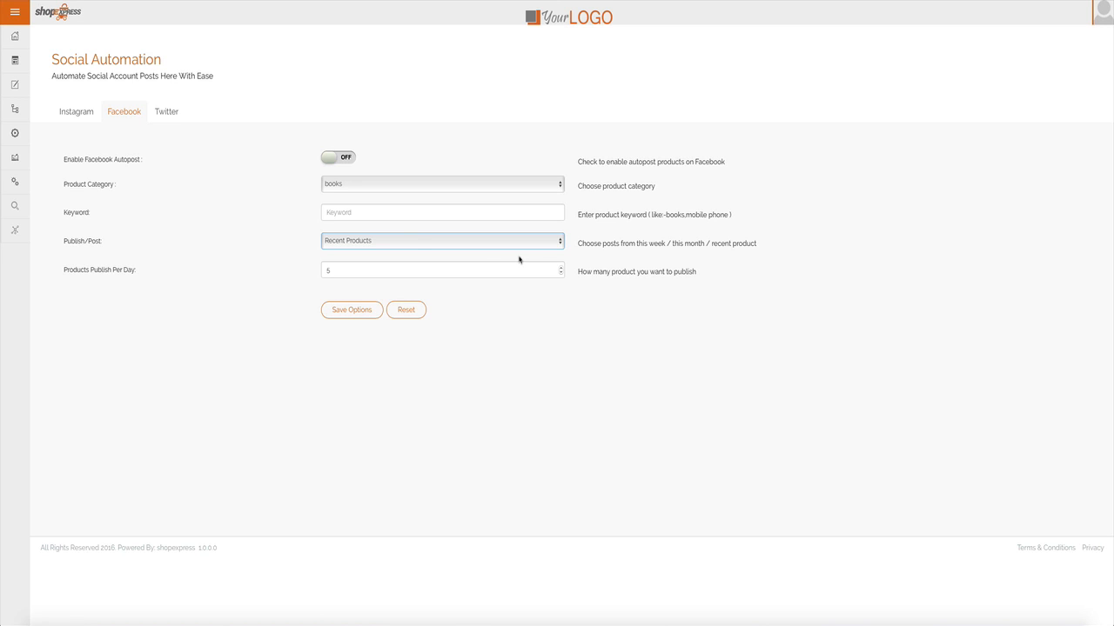
- Review the SEO settings' Archive Page and Title Settings, then return to the storefront
click(14, 11)
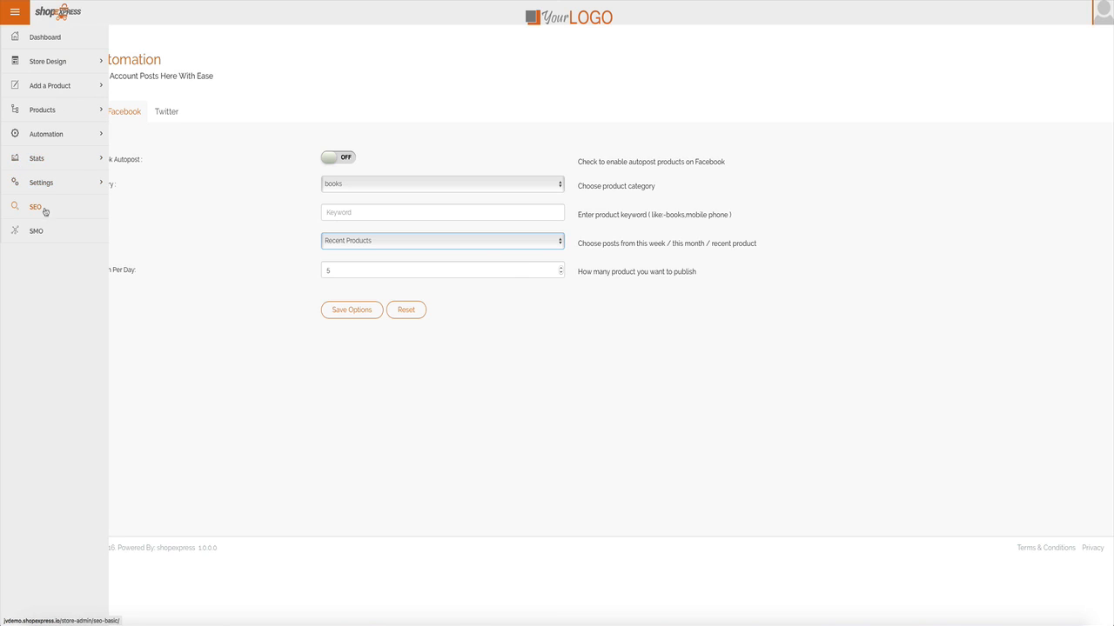
click(35, 207)
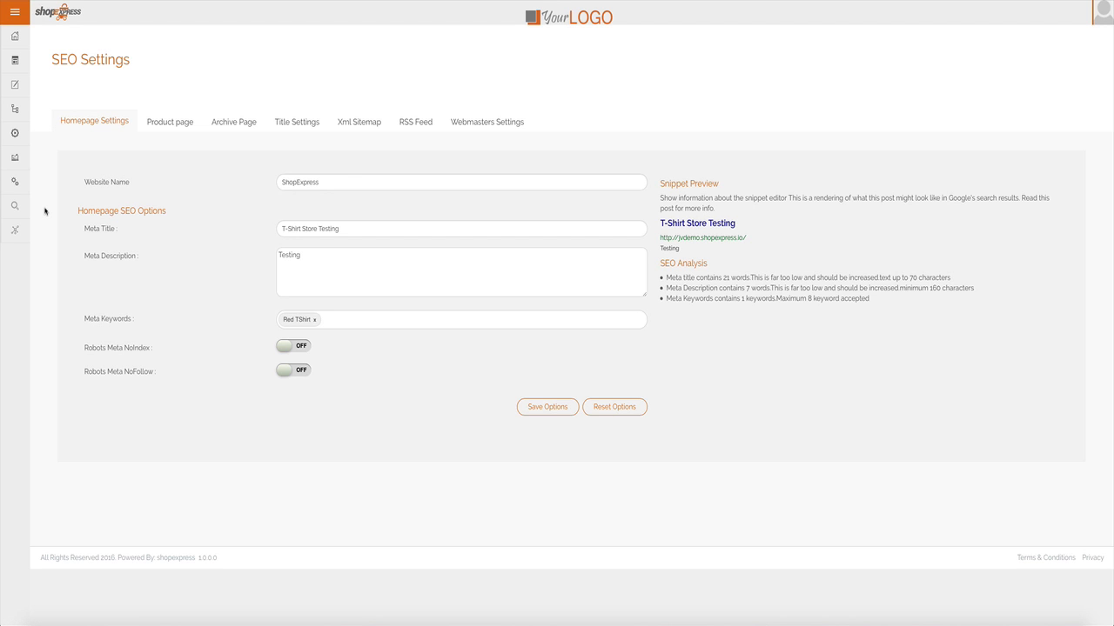
mouse_move(170, 122)
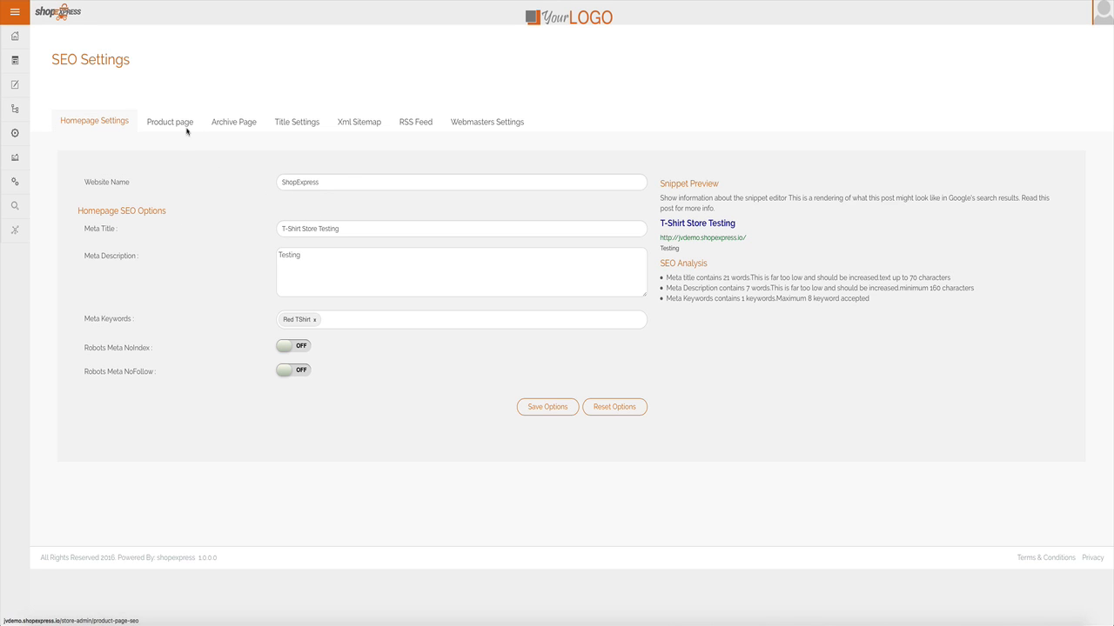
click(233, 122)
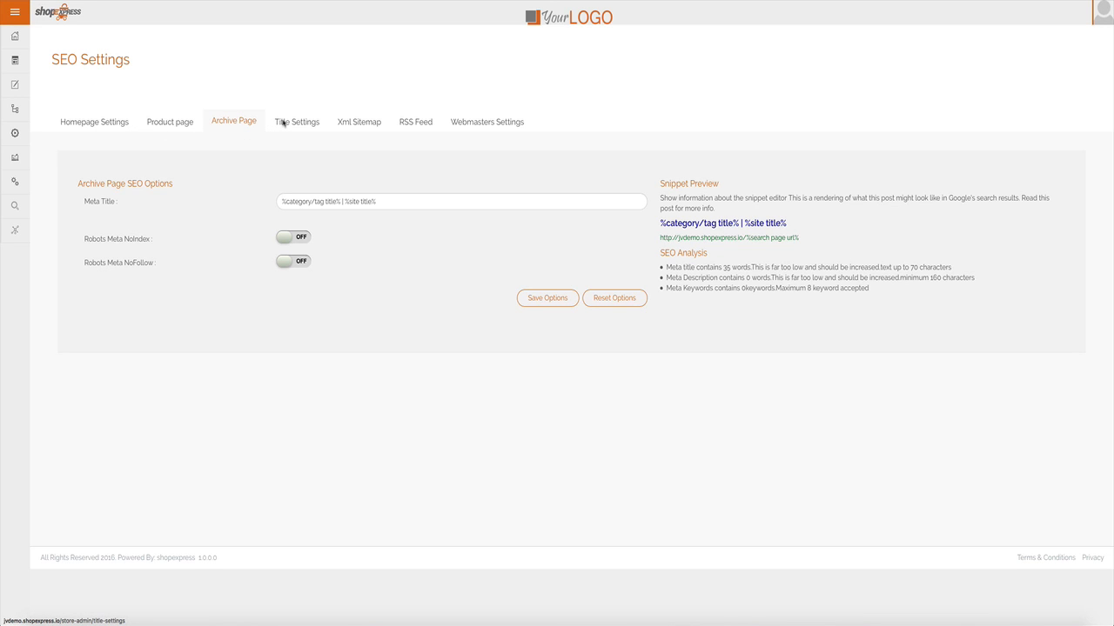
click(295, 122)
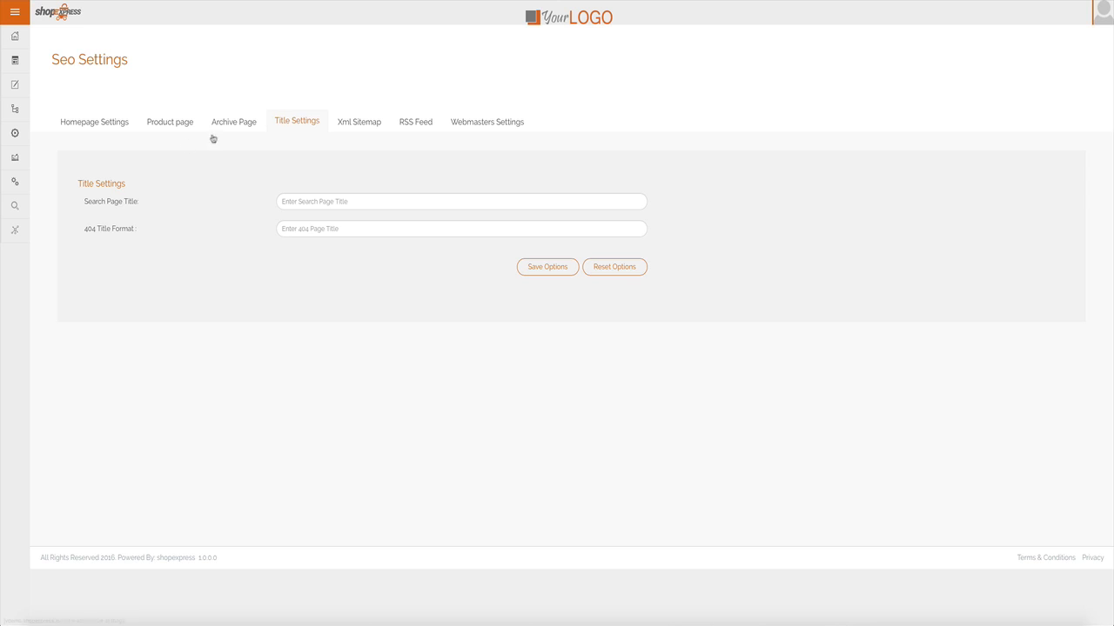
click(14, 11)
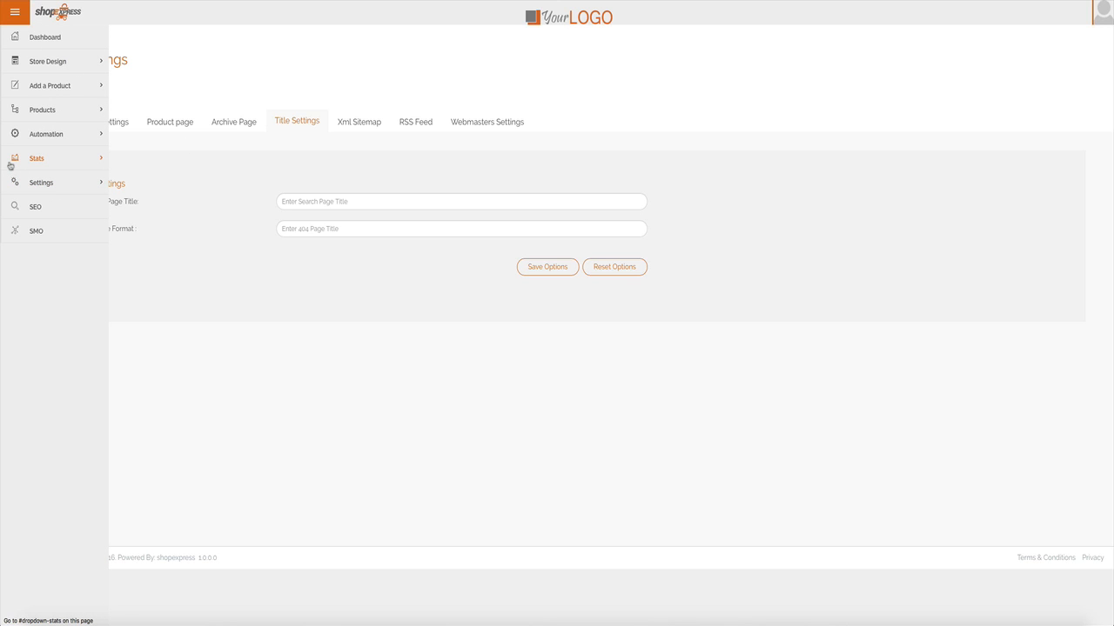
click(36, 158)
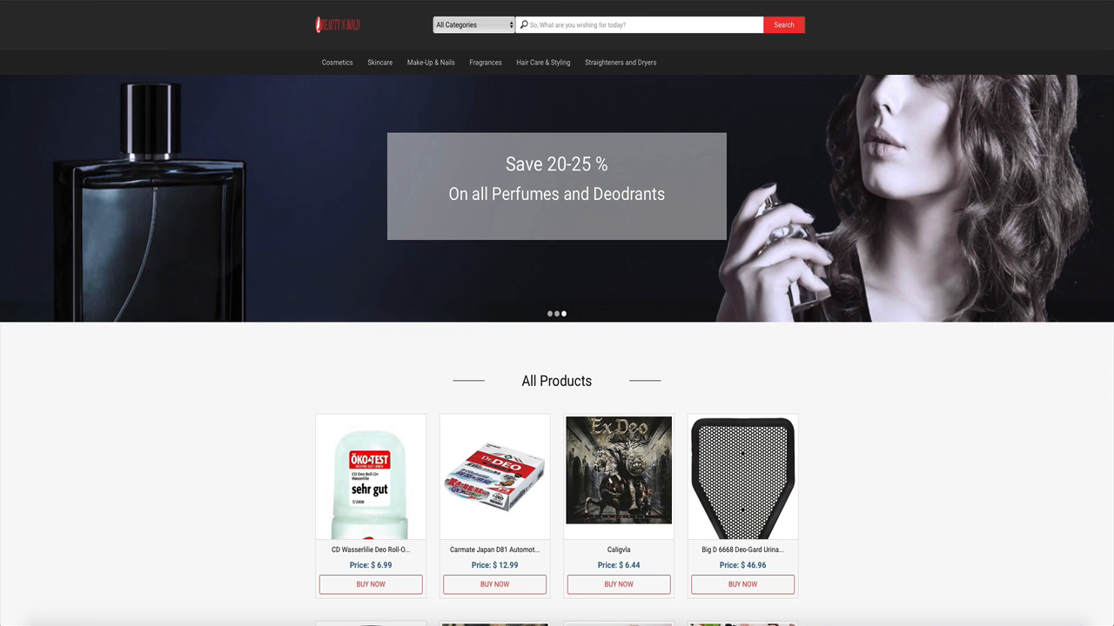
mouse_move(793, 98)
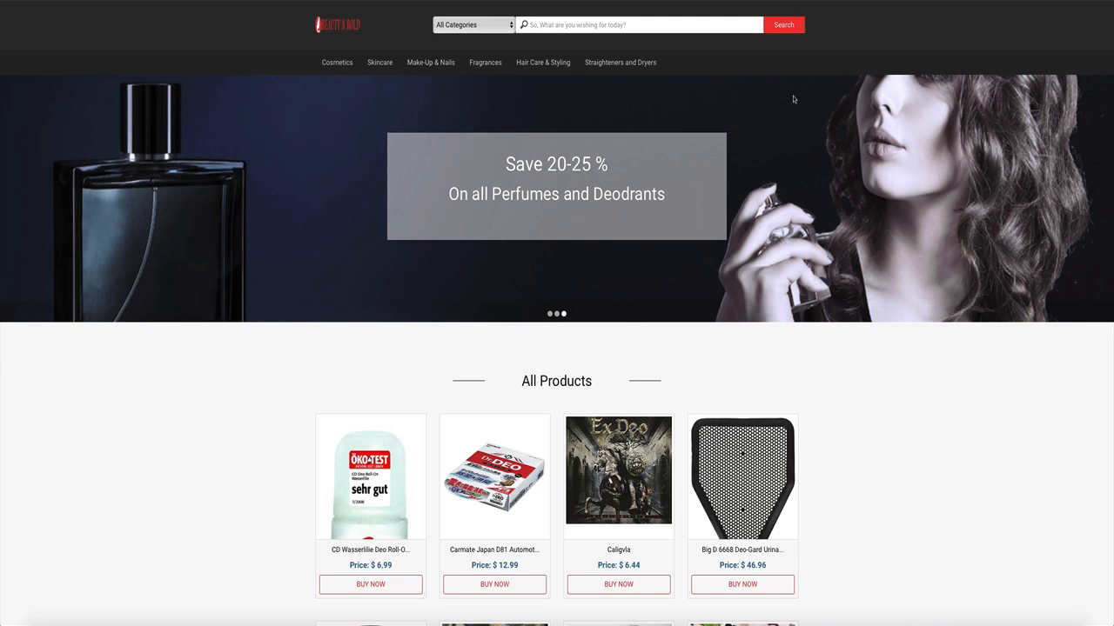
- Scroll down the live storefront's All Products grid and back to the top
scroll(down, 3)
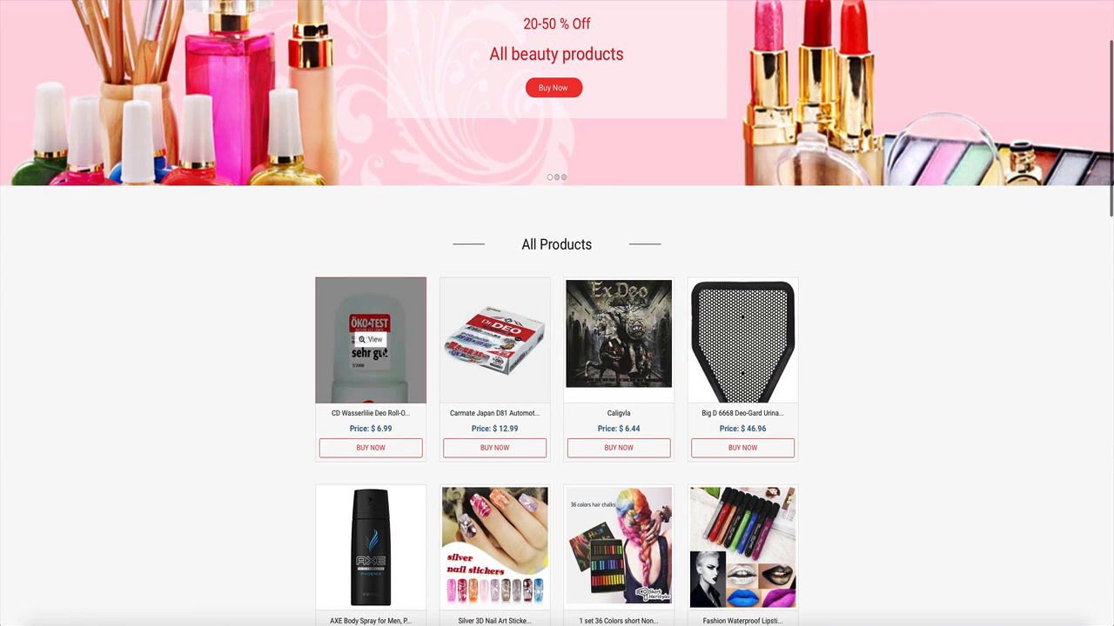
mouse_move(230, 355)
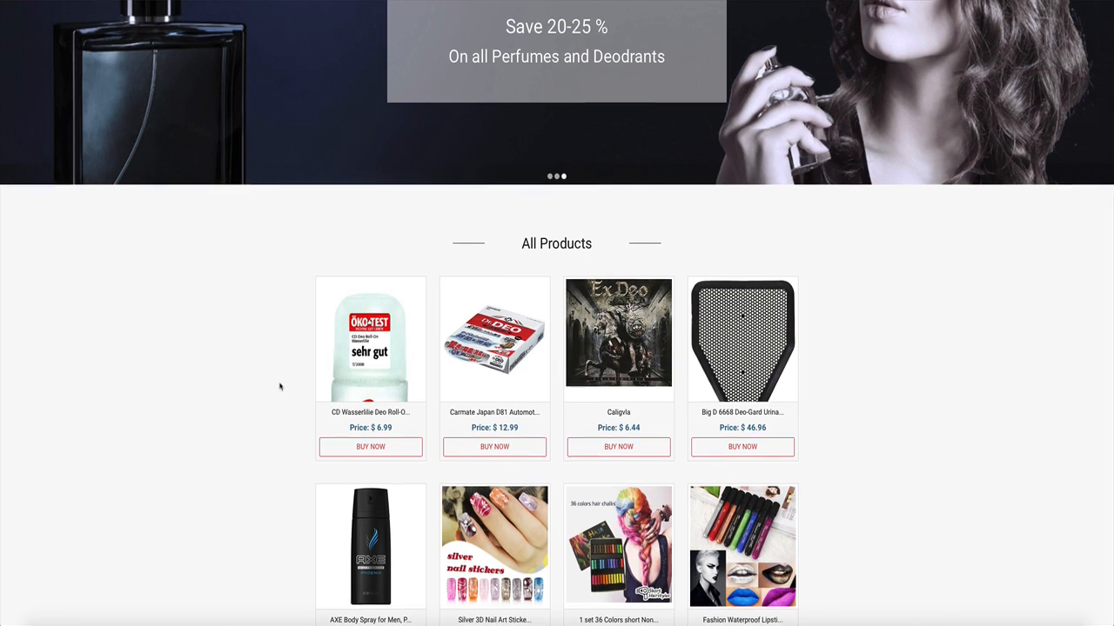
scroll(up, 3)
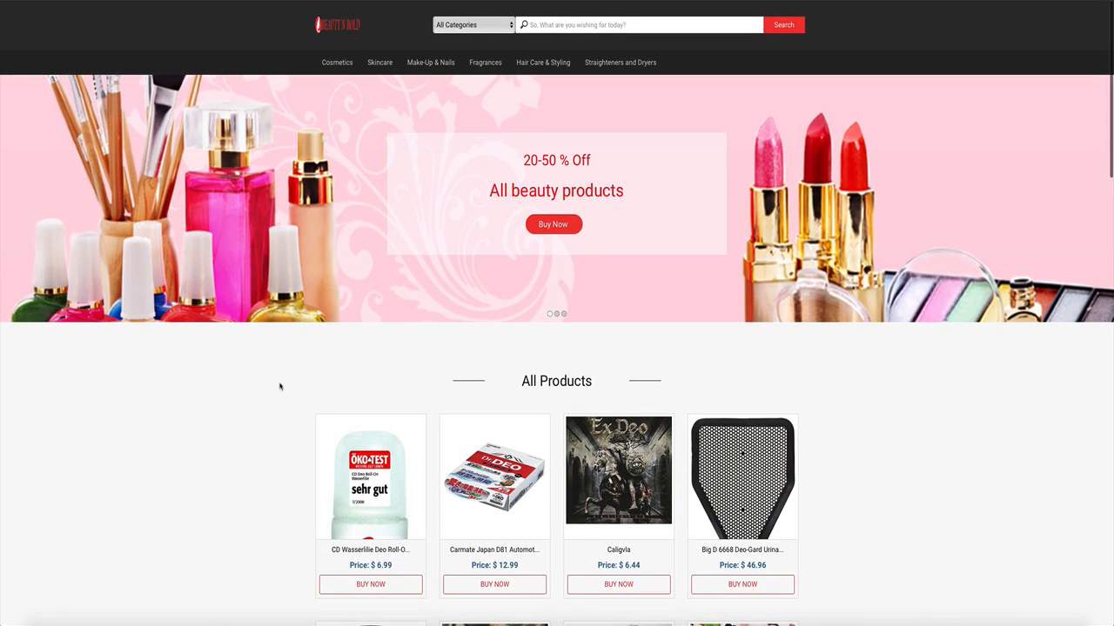